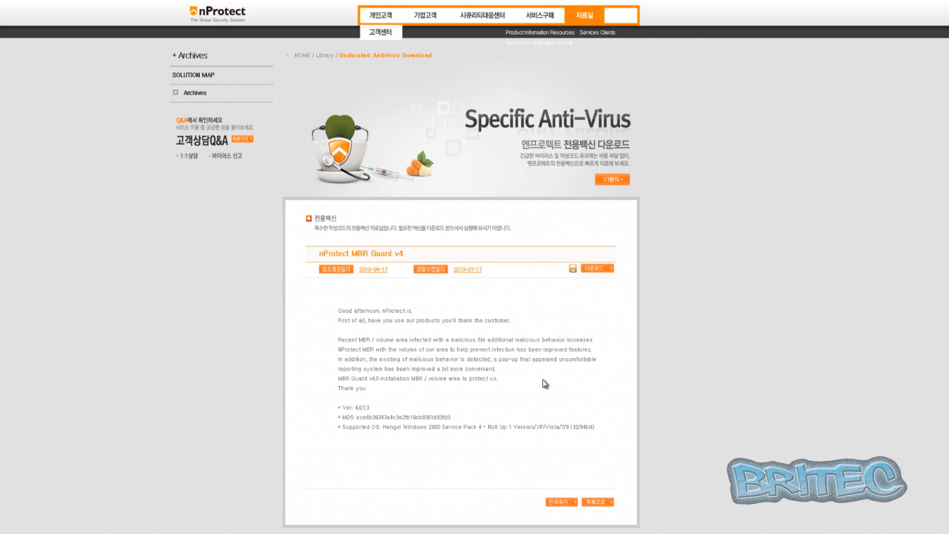
pyautogui.moveTo(544, 383)
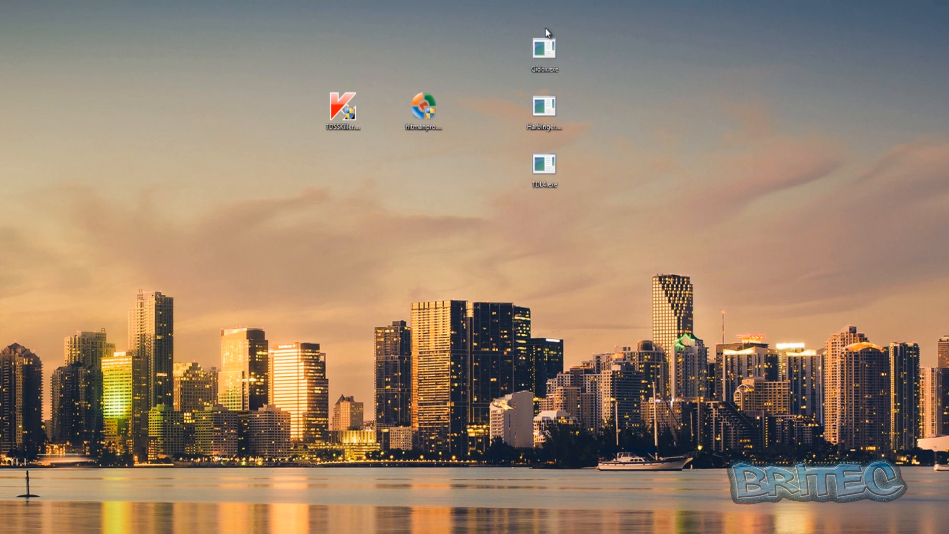
pyautogui.moveTo(623, 90)
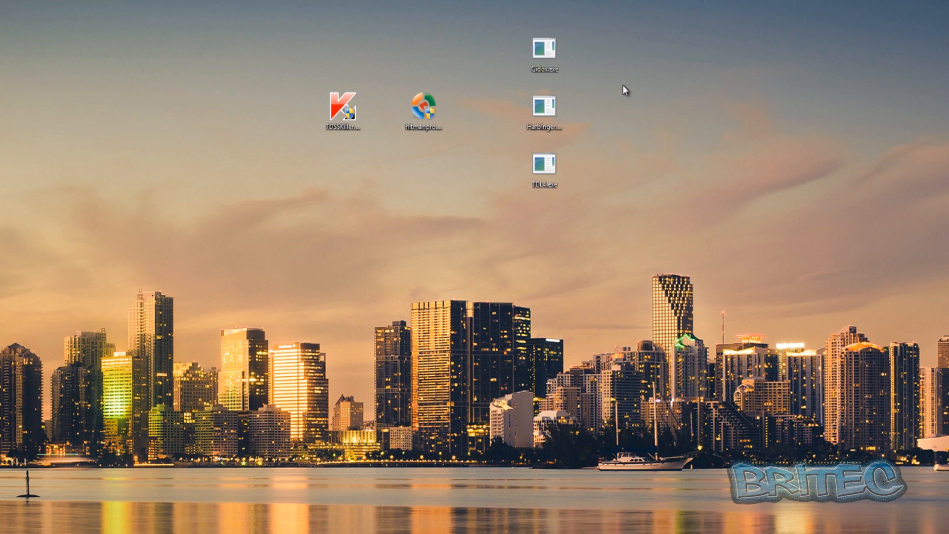
pyautogui.moveTo(585, 213)
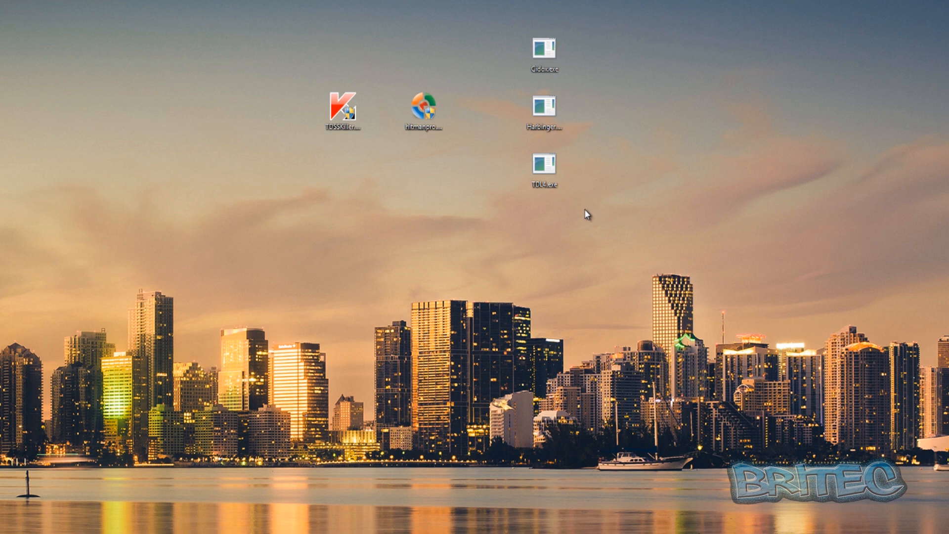
pyautogui.moveTo(505, 79)
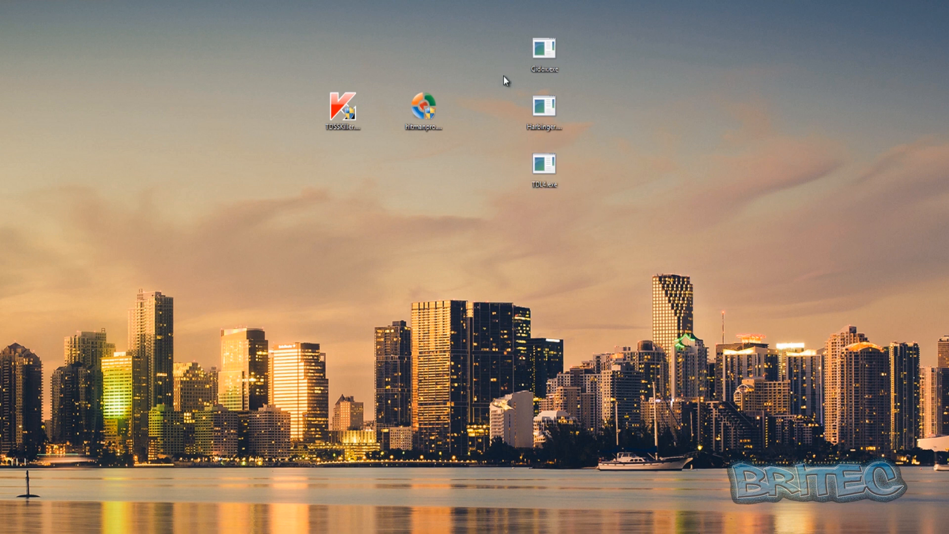
pyautogui.moveTo(489, 154)
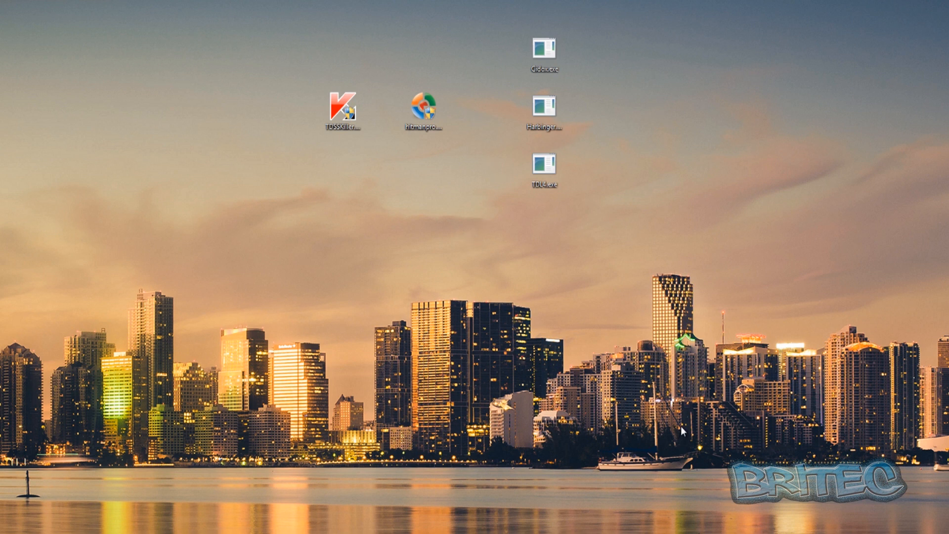
pyautogui.moveTo(493, 314)
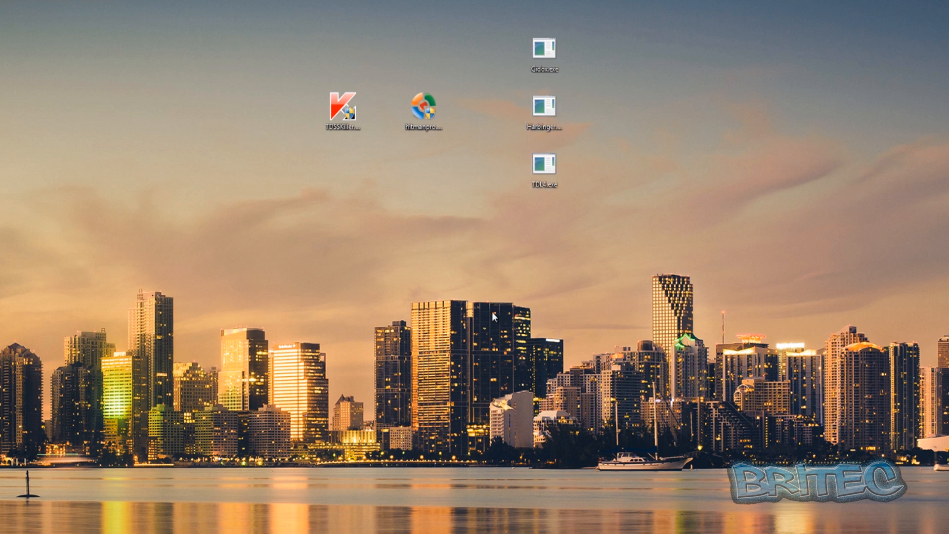
# Turn on Hide Safe Processes in KillSwitch's View menu, leaving the process list empty.
pyautogui.click(343, 112)
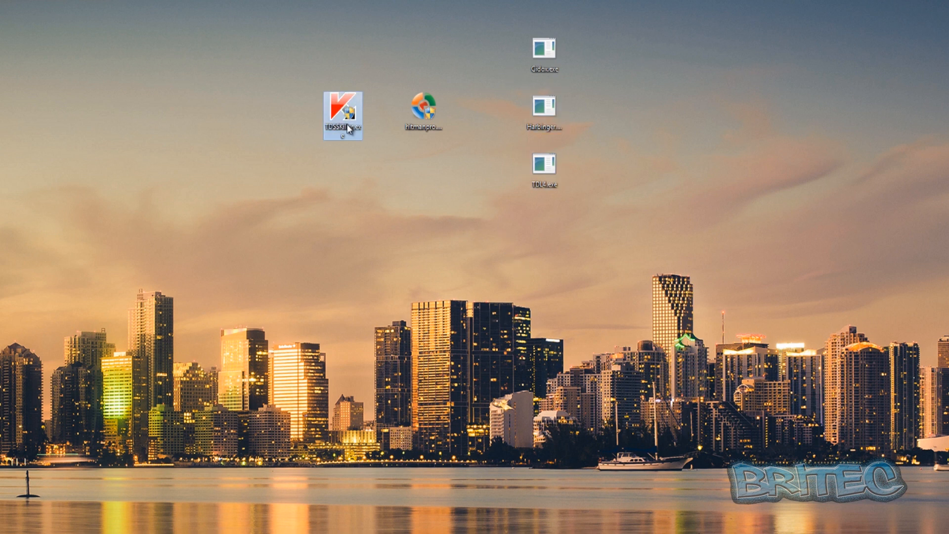
pyautogui.moveTo(391, 279)
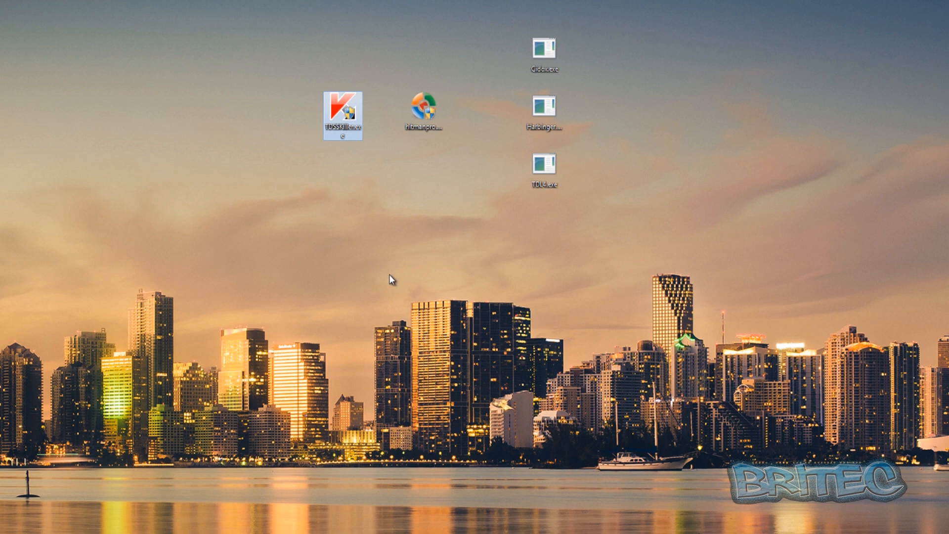
pyautogui.moveTo(372, 165)
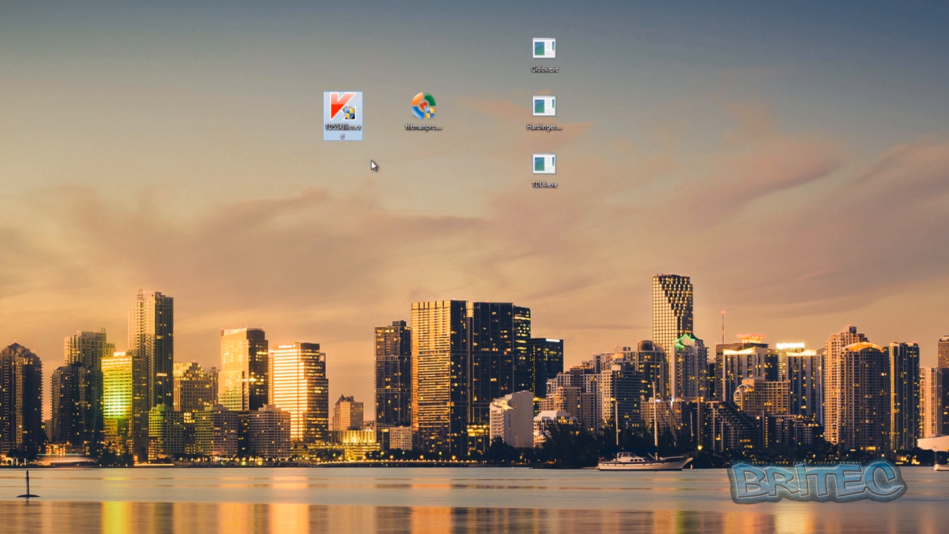
pyautogui.moveTo(412, 304)
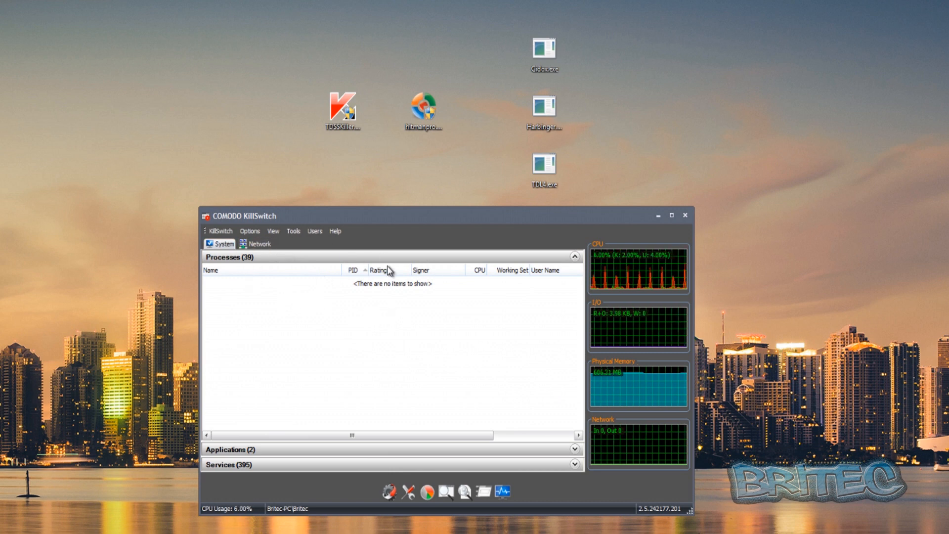
pyautogui.click(273, 230)
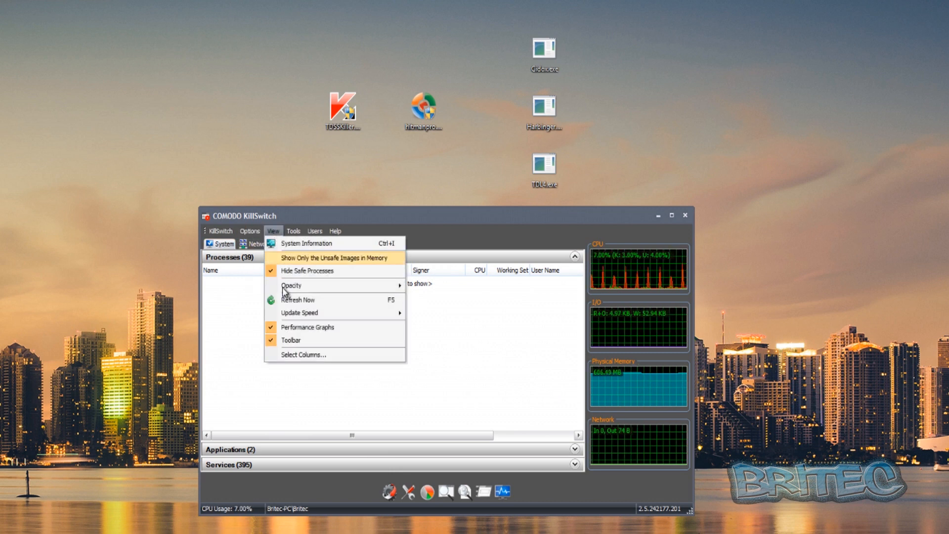
pyautogui.click(331, 257)
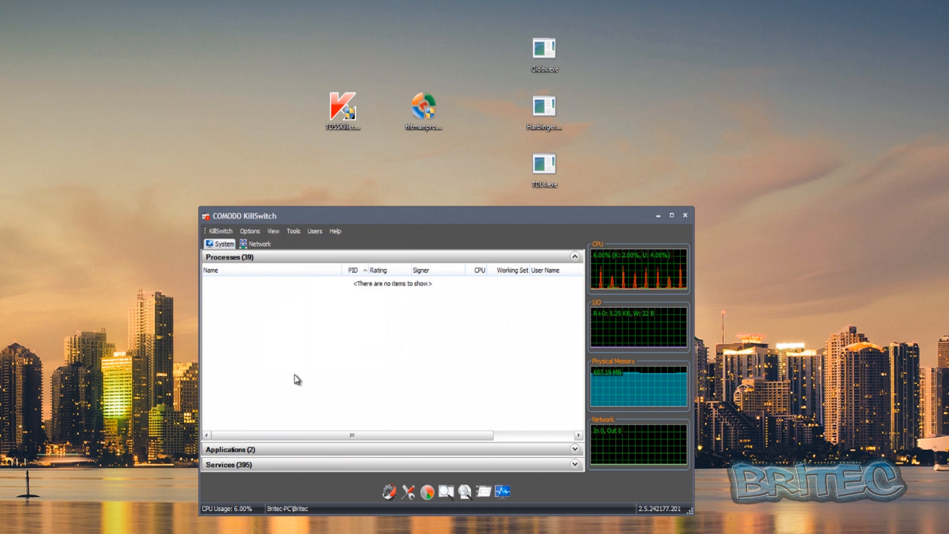
pyautogui.moveTo(305, 322)
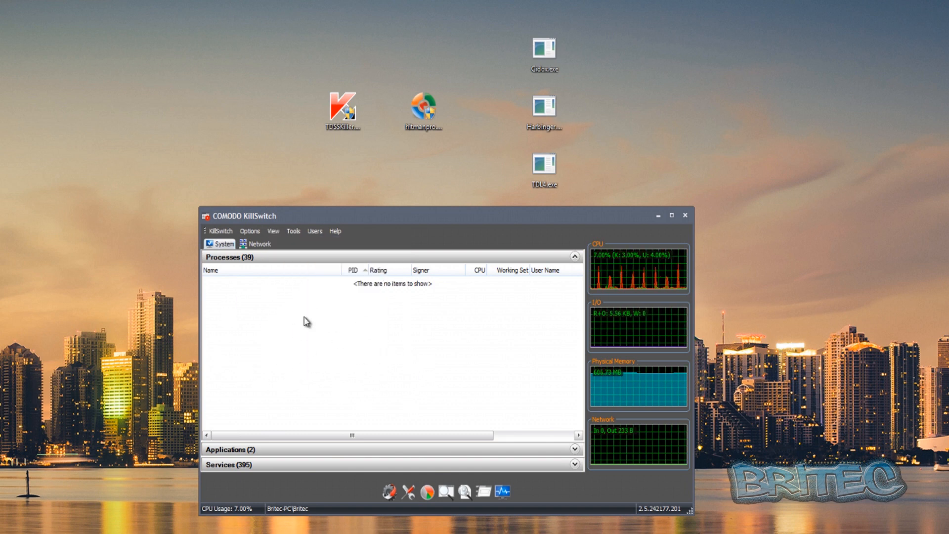
pyautogui.moveTo(265, 343)
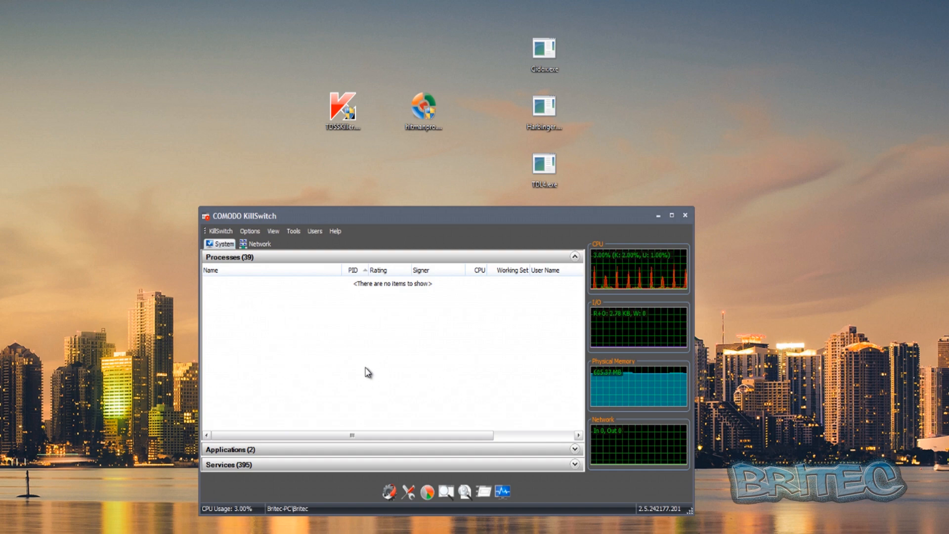
pyautogui.moveTo(242, 214); pyautogui.dragTo(44, 85)
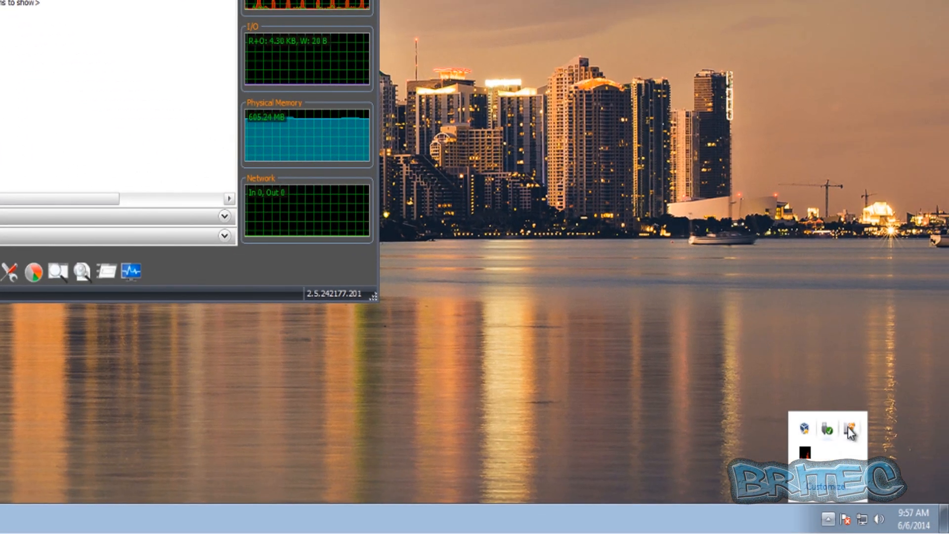
pyautogui.rightClick(848, 429)
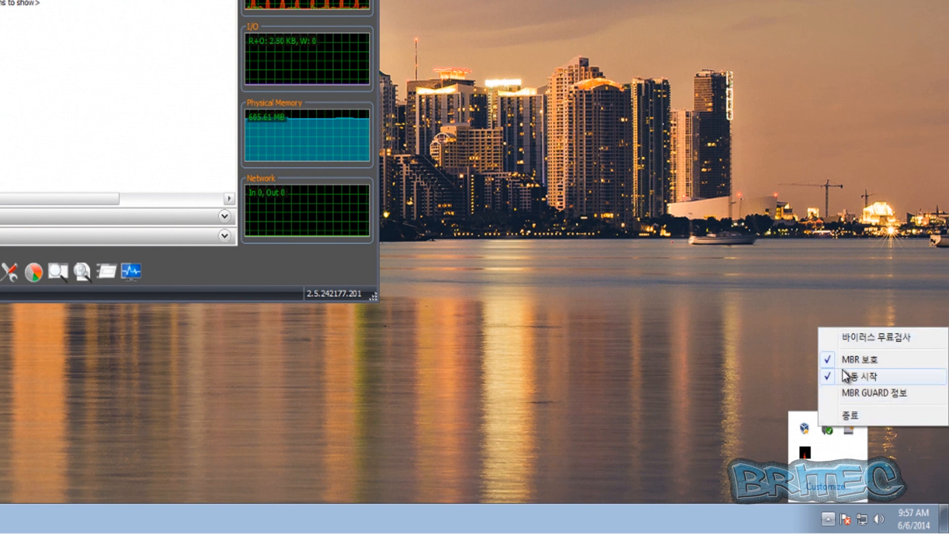
pyautogui.moveTo(843, 361)
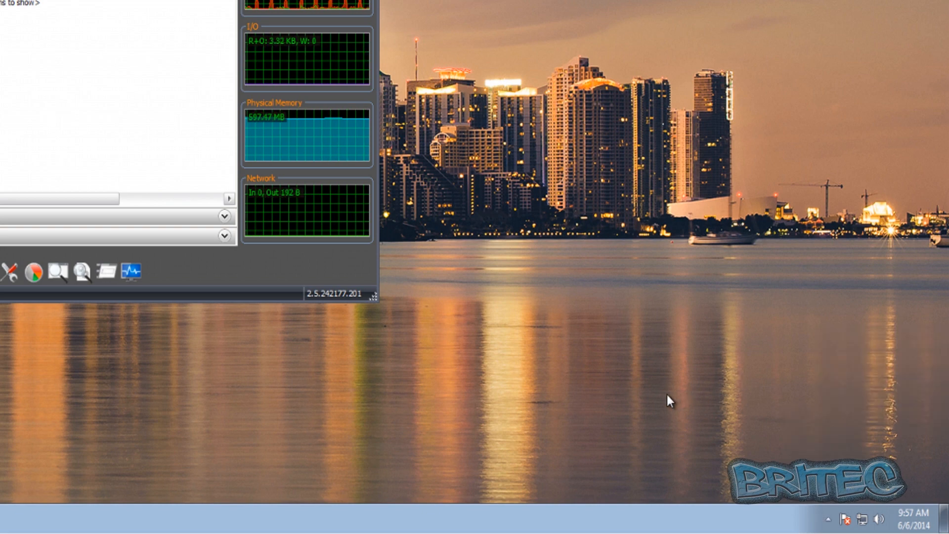
pyautogui.moveTo(404, 388)
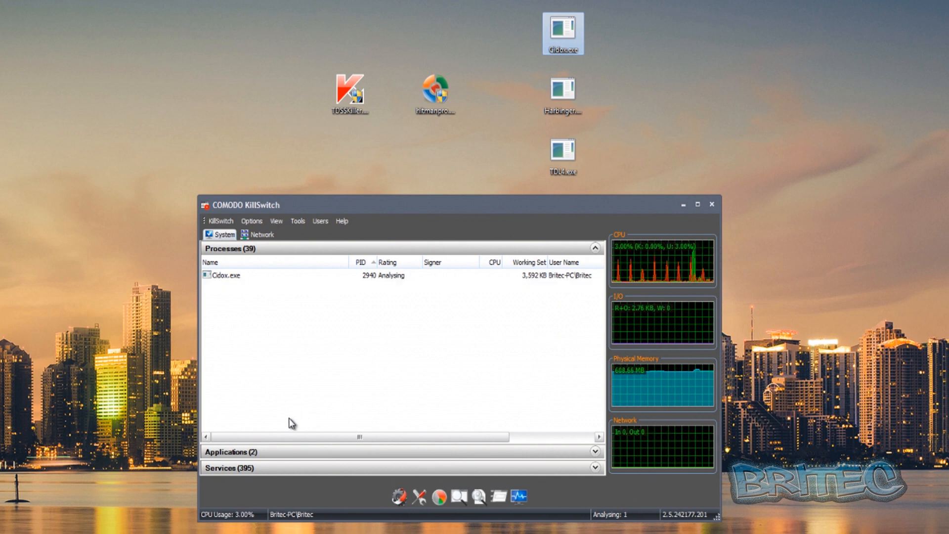
pyautogui.moveTo(432, 328)
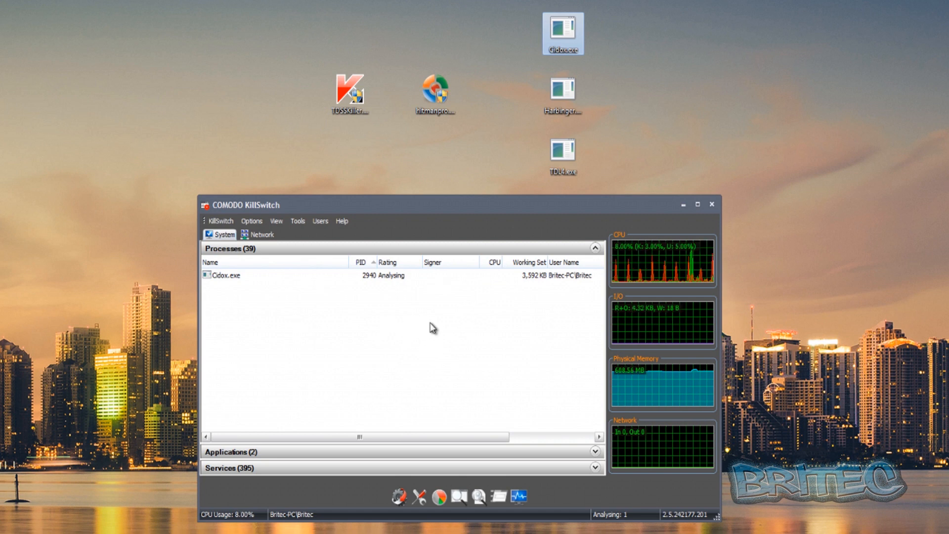
pyautogui.moveTo(562, 29)
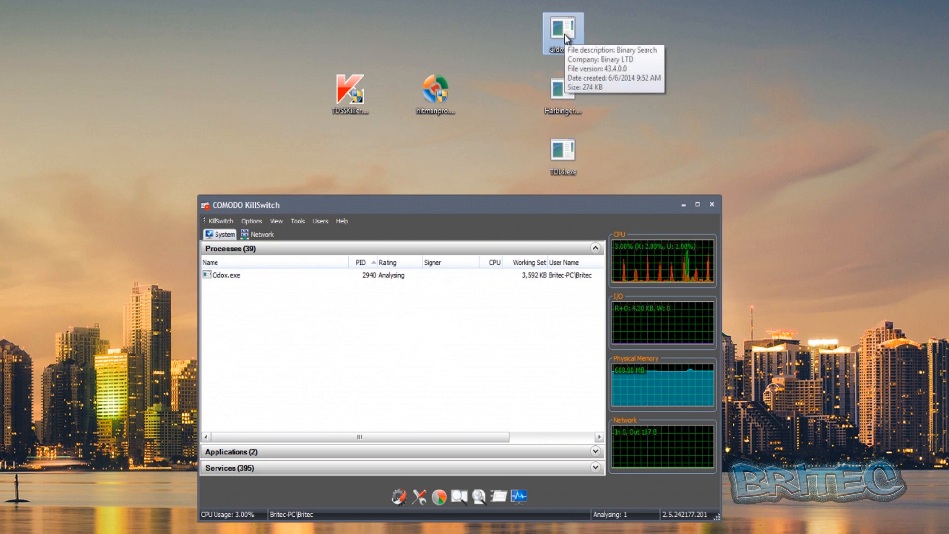
pyautogui.moveTo(205, 288)
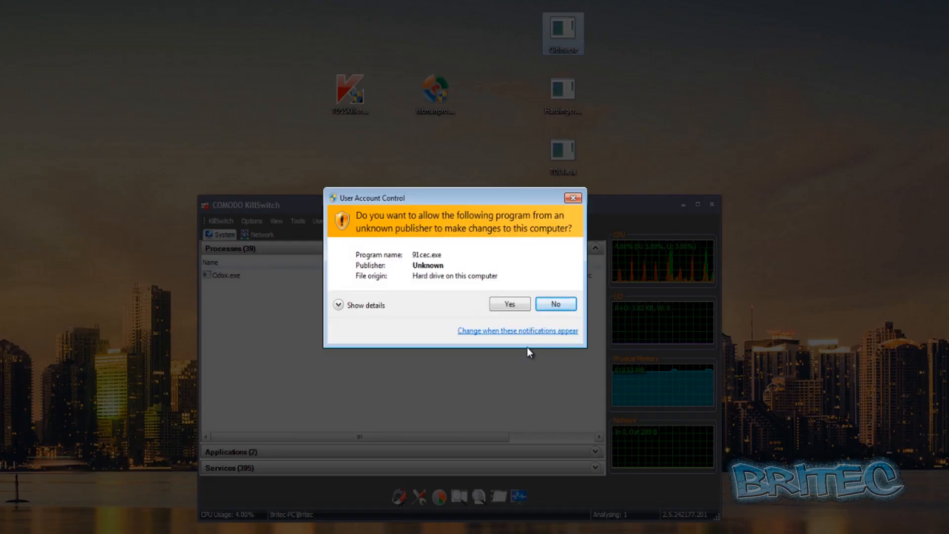
pyautogui.moveTo(427, 270)
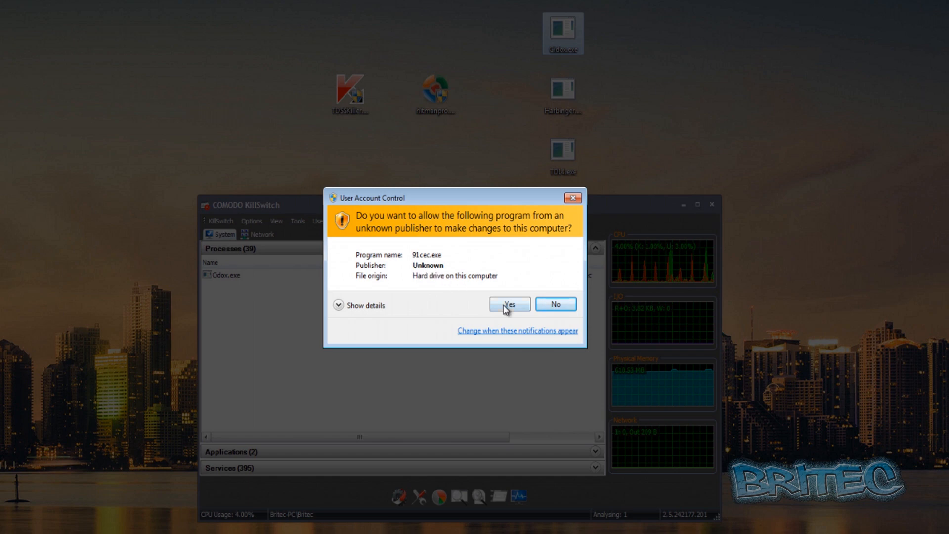
# Approve the UAC elevation prompts for 91cec.exe and 99215.exe.
pyautogui.click(508, 303)
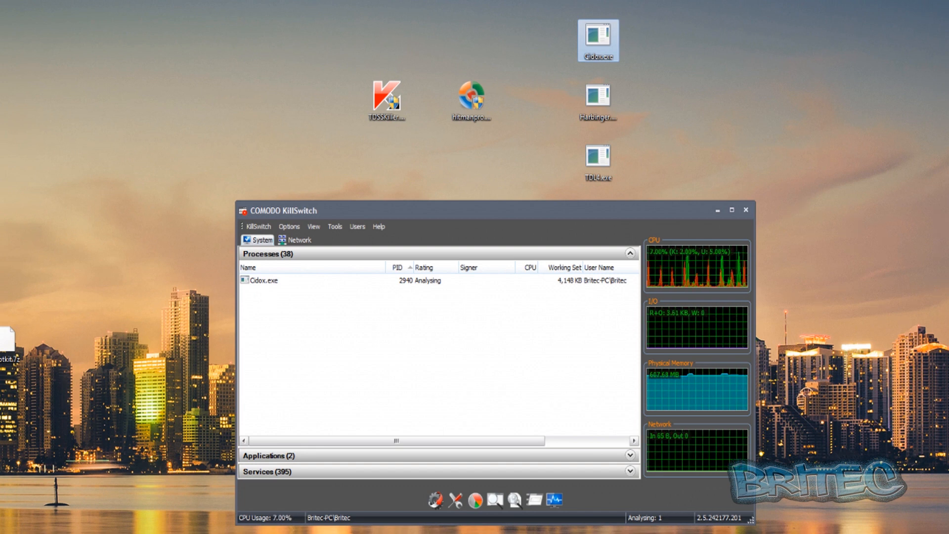
pyautogui.moveTo(289, 289)
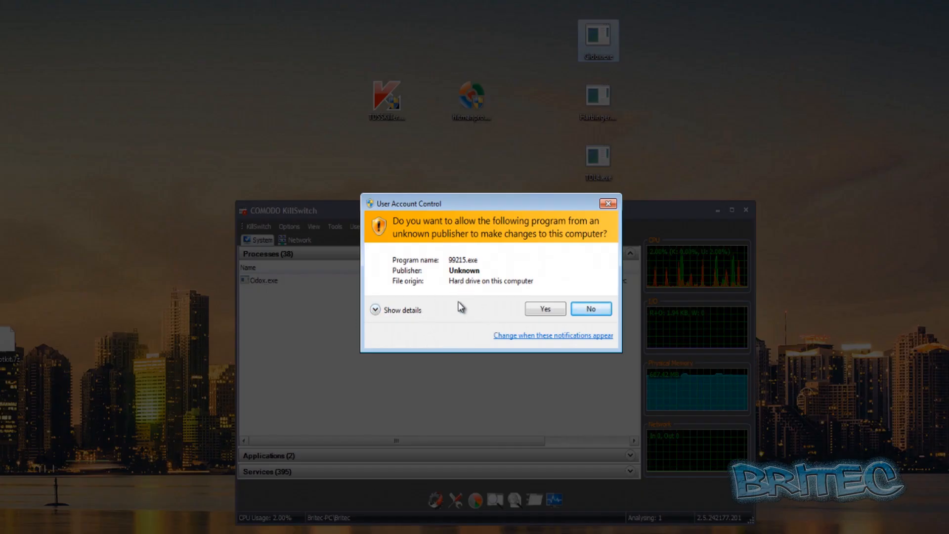
pyautogui.moveTo(456, 269)
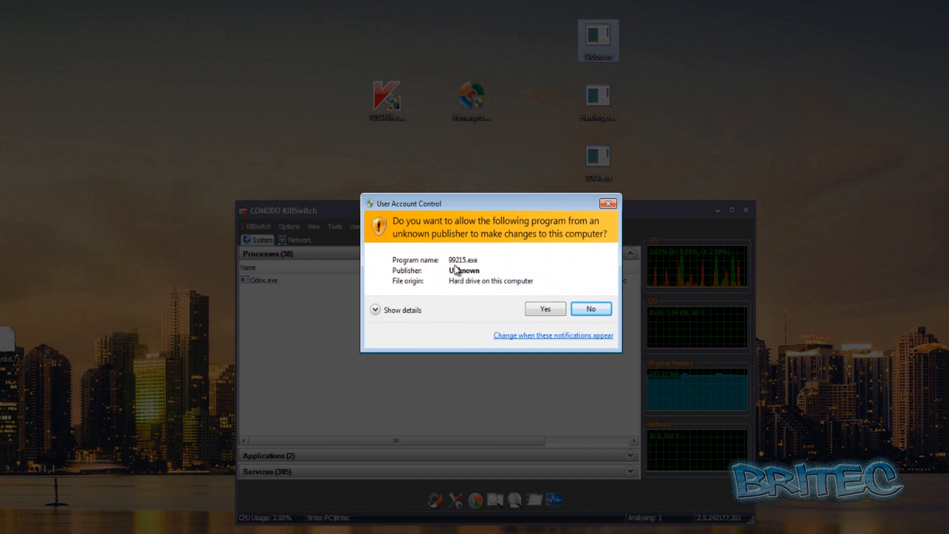
pyautogui.click(544, 308)
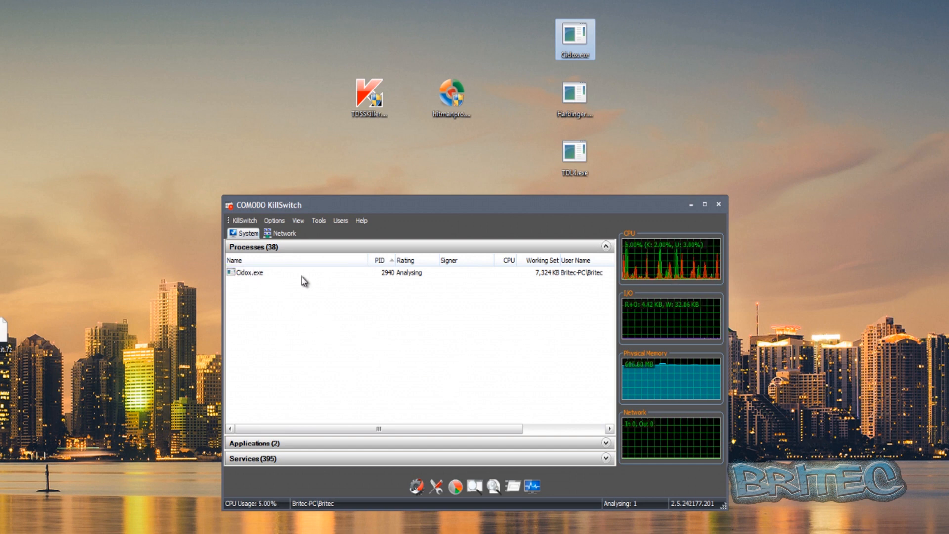
pyautogui.moveTo(247, 281)
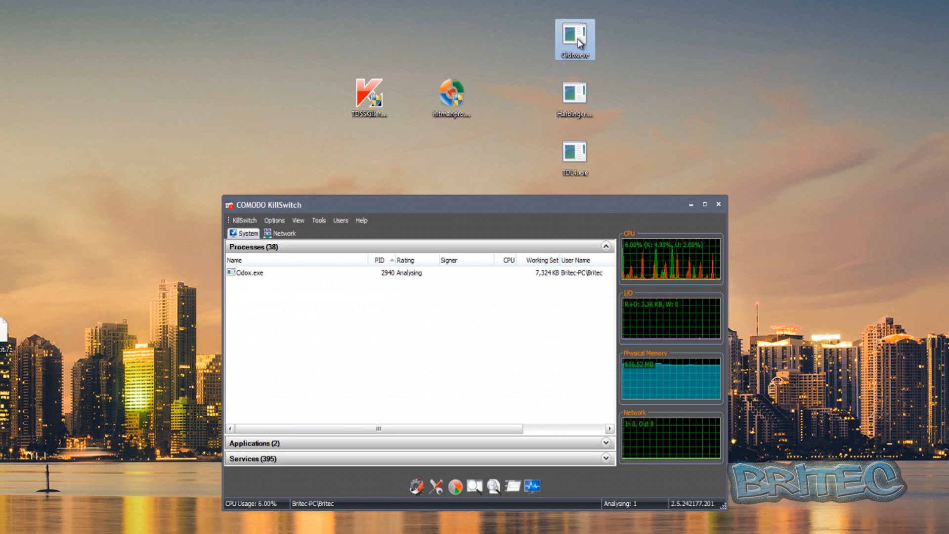
pyautogui.moveTo(574, 40)
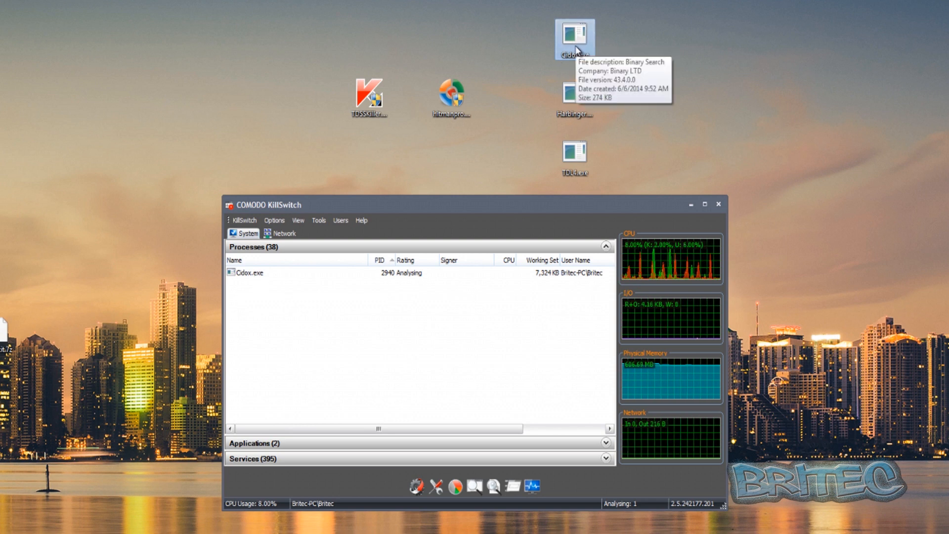
pyautogui.moveTo(554, 56)
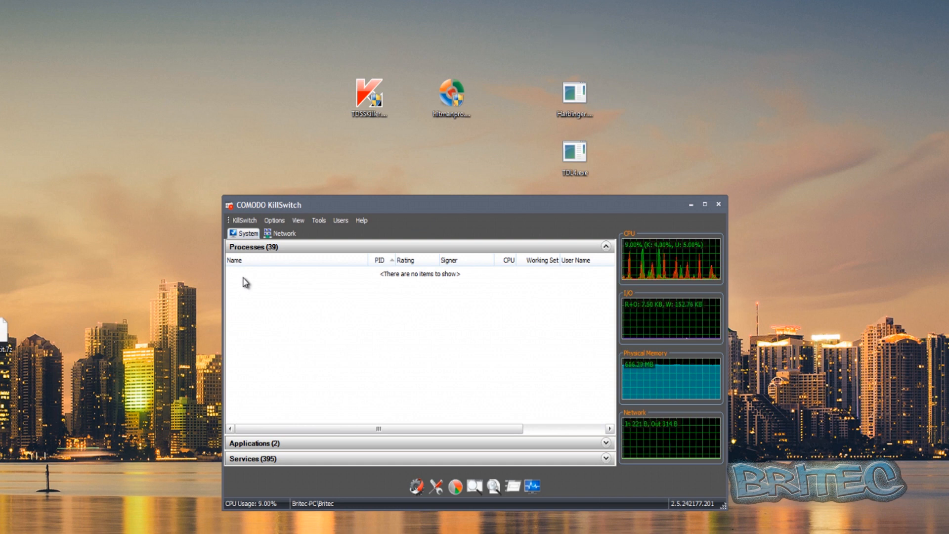
pyautogui.moveTo(576, 41)
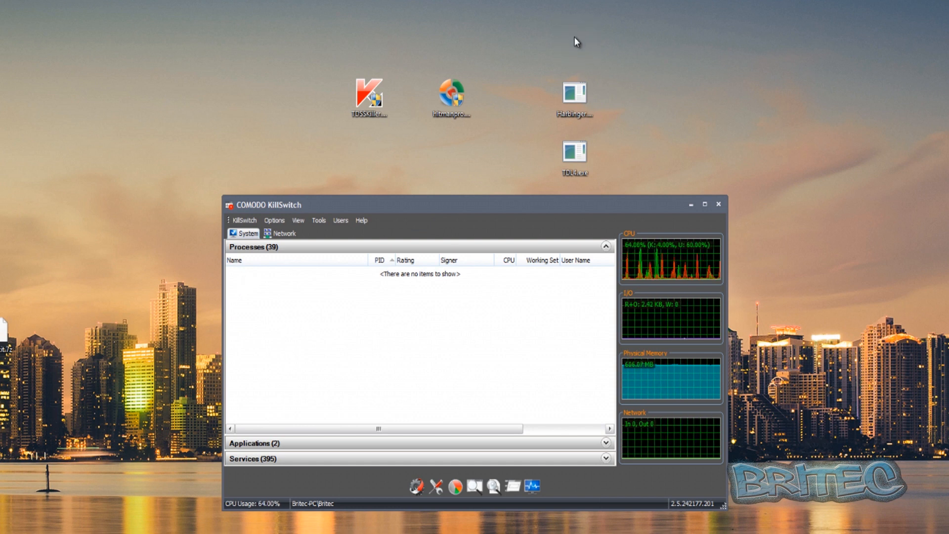
pyautogui.moveTo(603, 99)
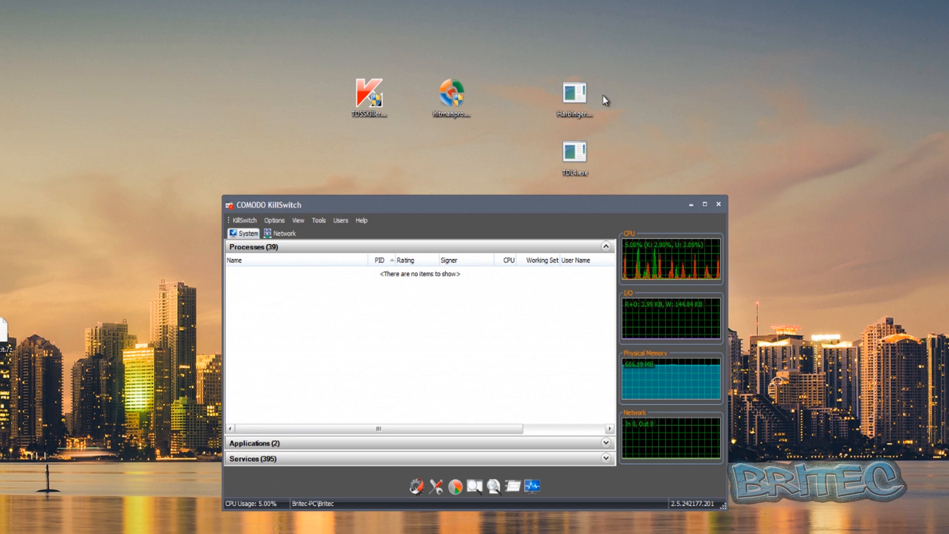
pyautogui.moveTo(577, 334)
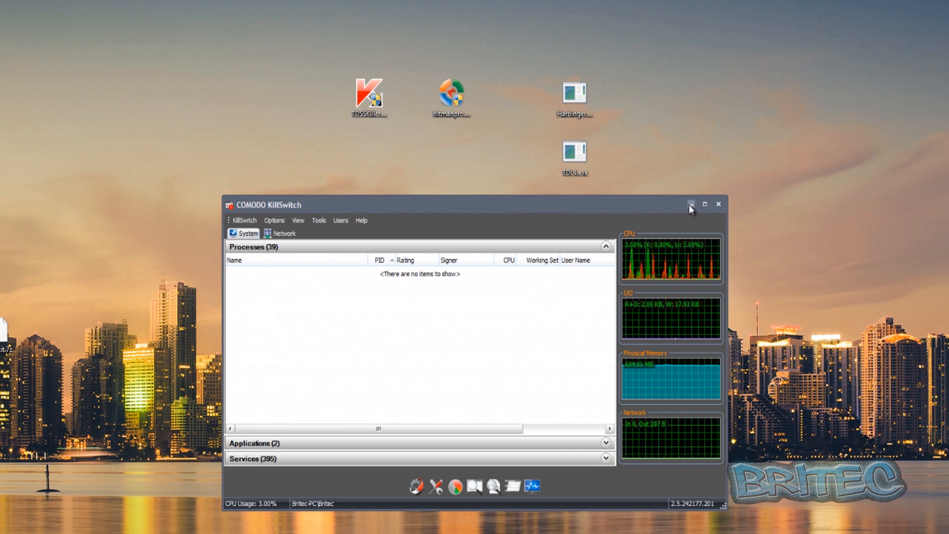
# Minimize COMODO KillSwitch after Cidox.exe runs and disappears.
pyautogui.click(692, 205)
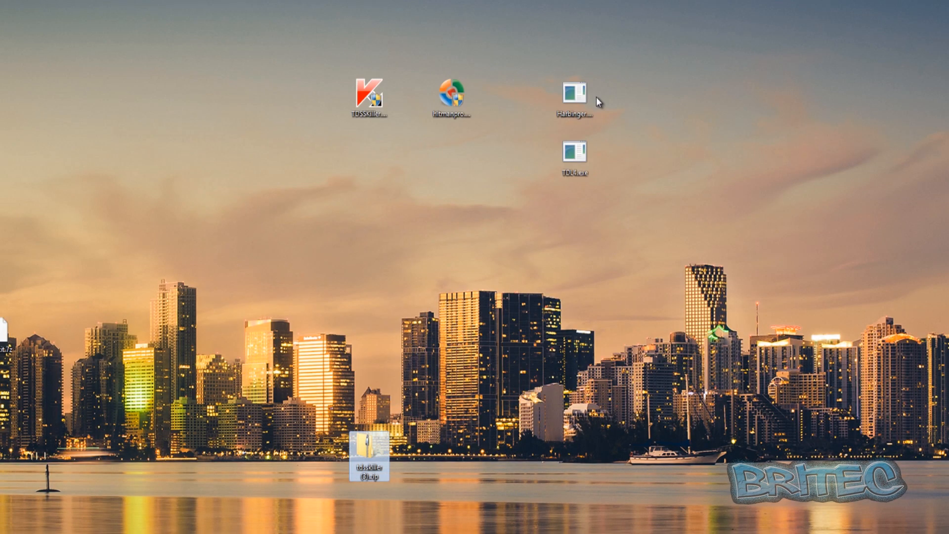
# Launch TDSSKiller from its desktop icon.
pyautogui.doubleClick(370, 452)
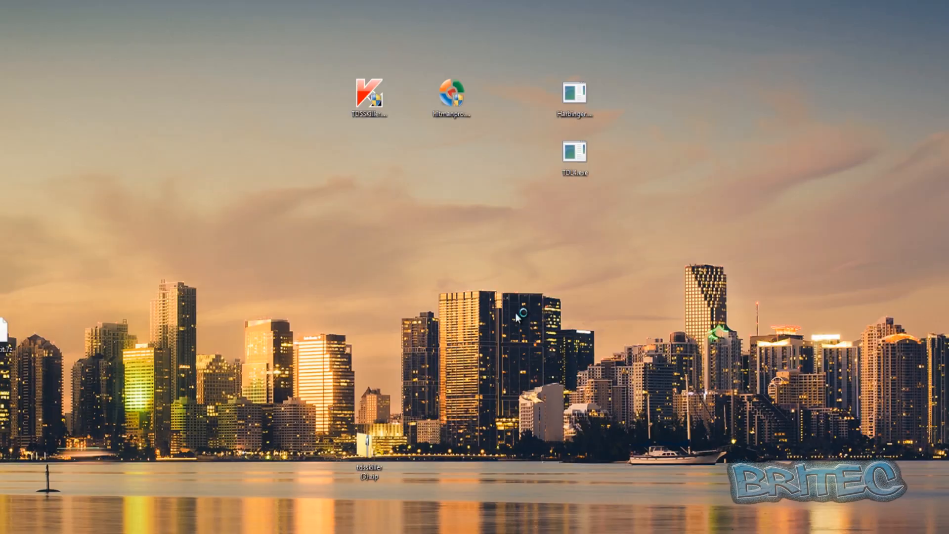
# Scan with TDSSKiller using digital signature verification, get no threats, and close it.
pyautogui.doubleClick(367, 94)
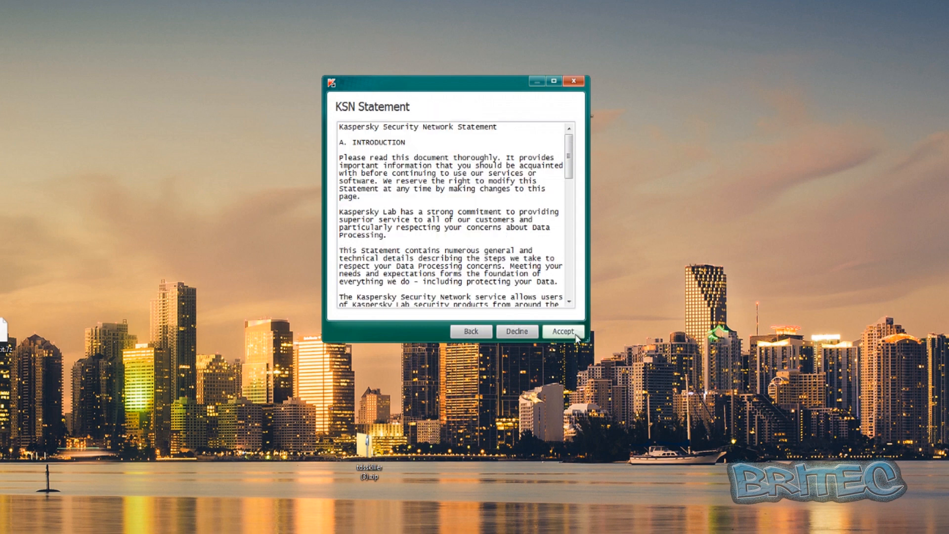
pyautogui.click(563, 331)
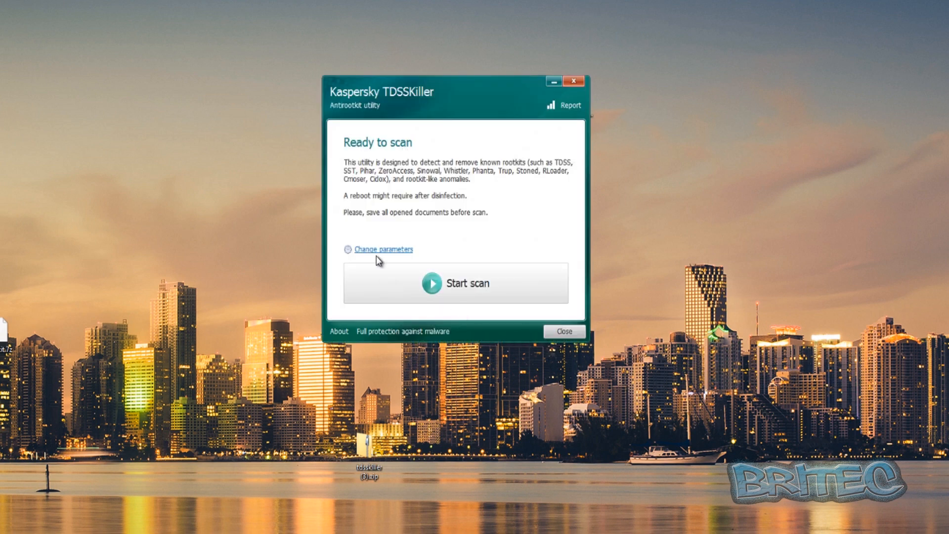
pyautogui.click(383, 249)
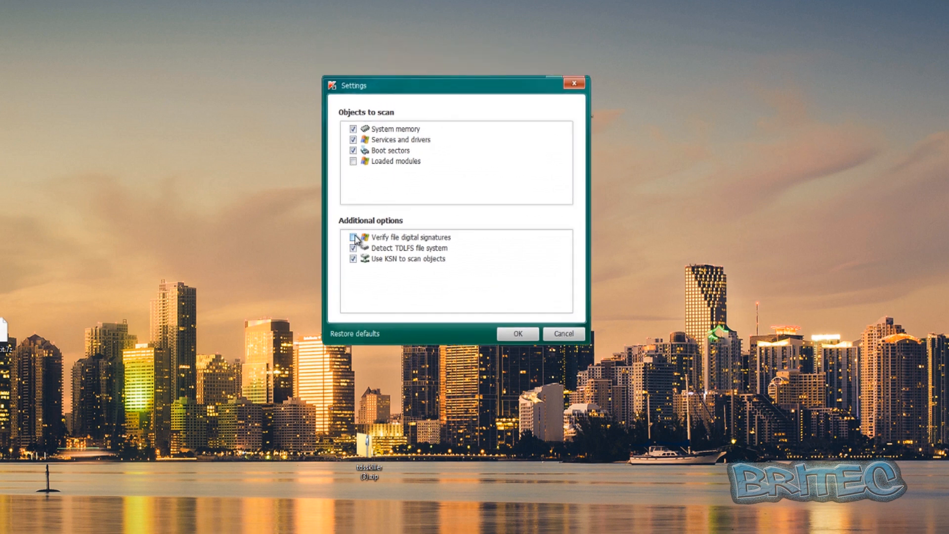
pyautogui.click(518, 333)
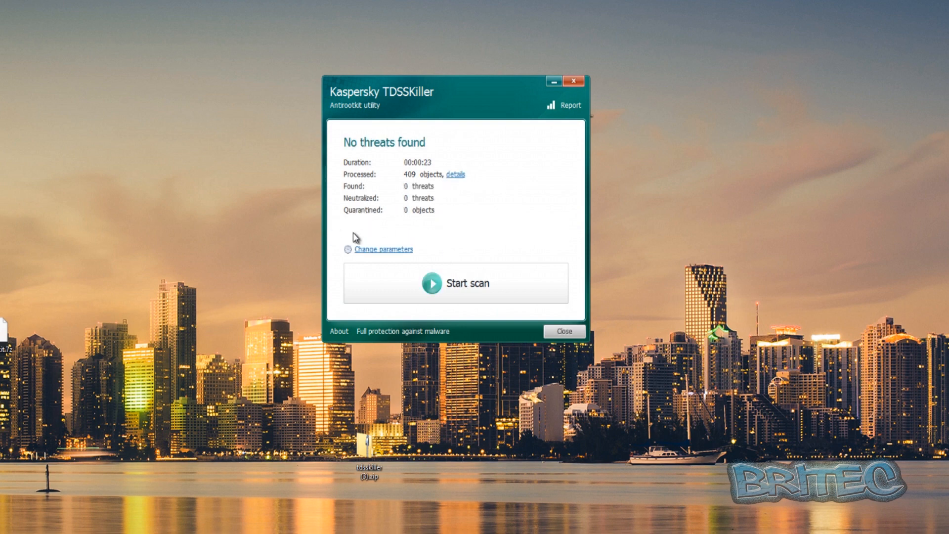
pyautogui.click(564, 331)
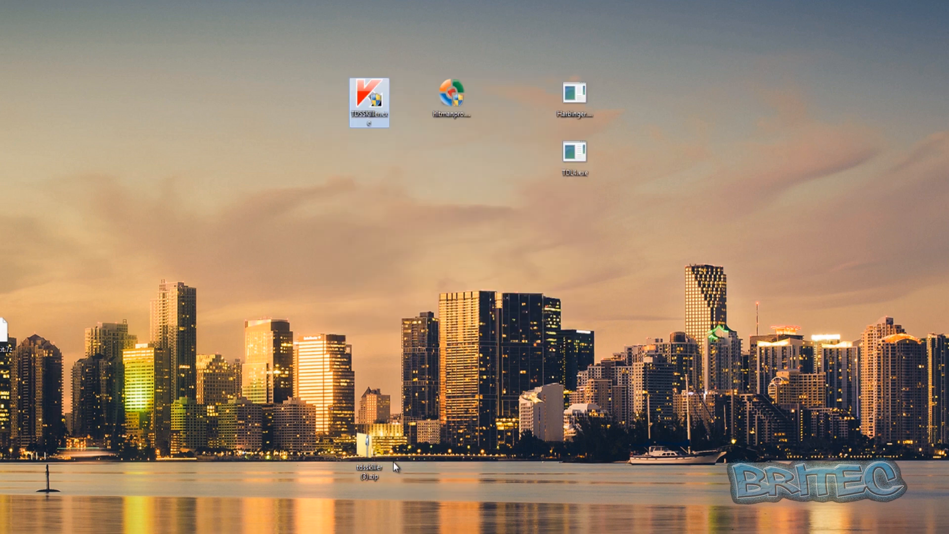
# Relaunch TDSSKiller from the taskbar for a second scan.
pyautogui.click(20, 515)
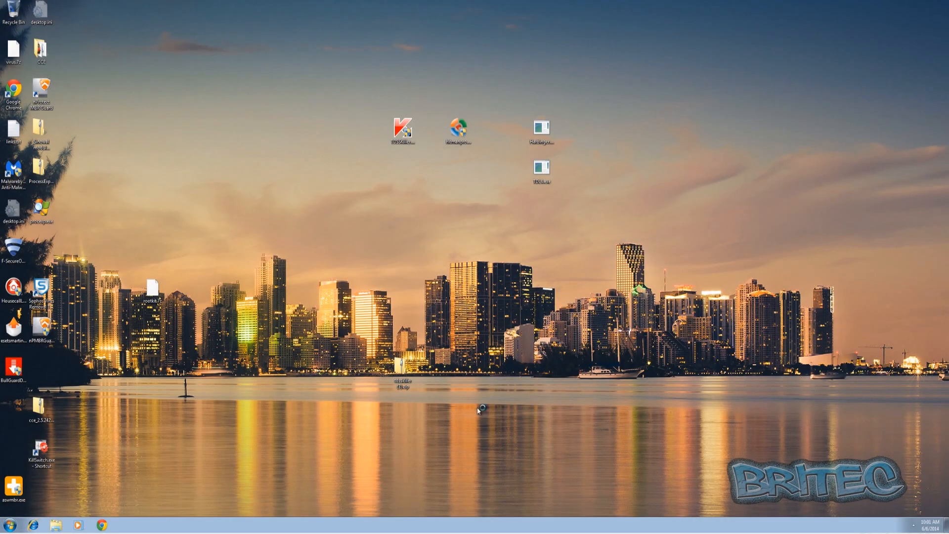
pyautogui.moveTo(511, 424)
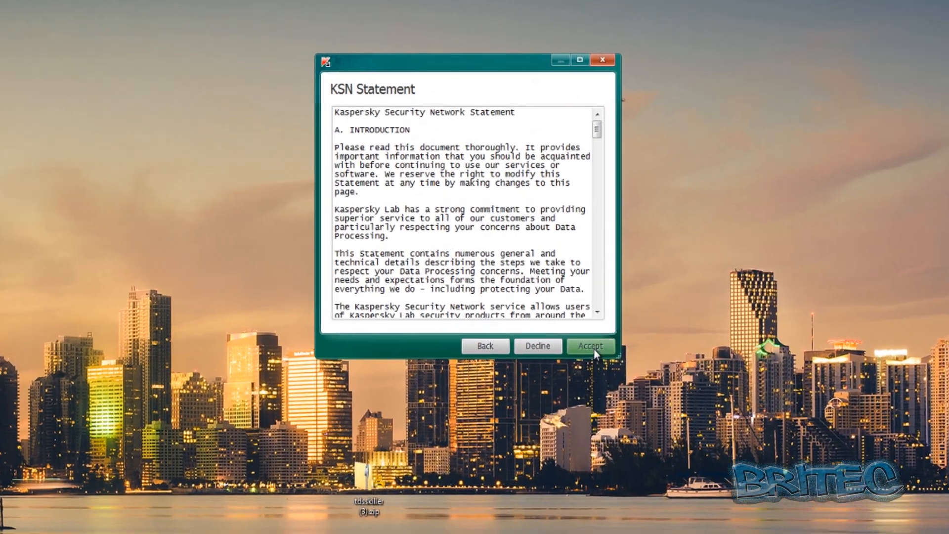
# Run a second TDSSKiller scan of 409 objects, get no threats, and close it.
pyautogui.click(590, 345)
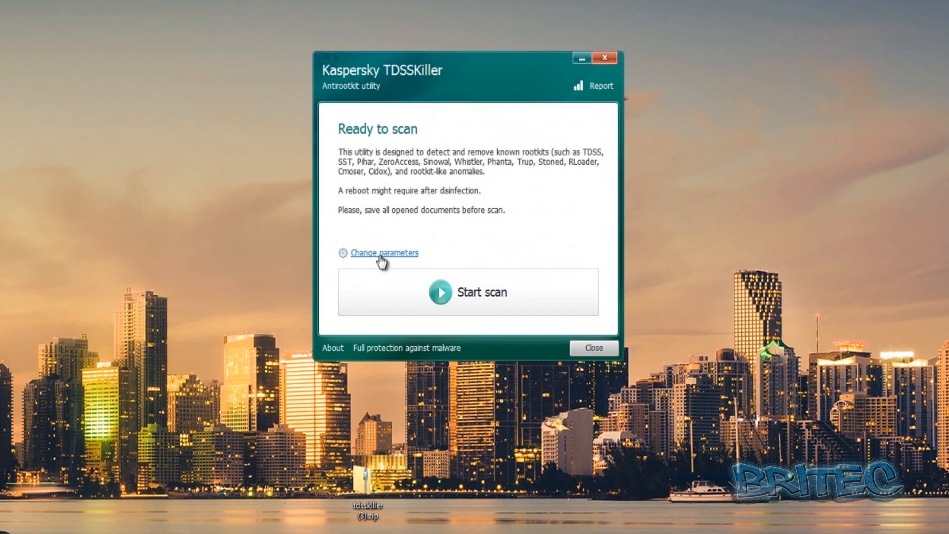
pyautogui.click(383, 253)
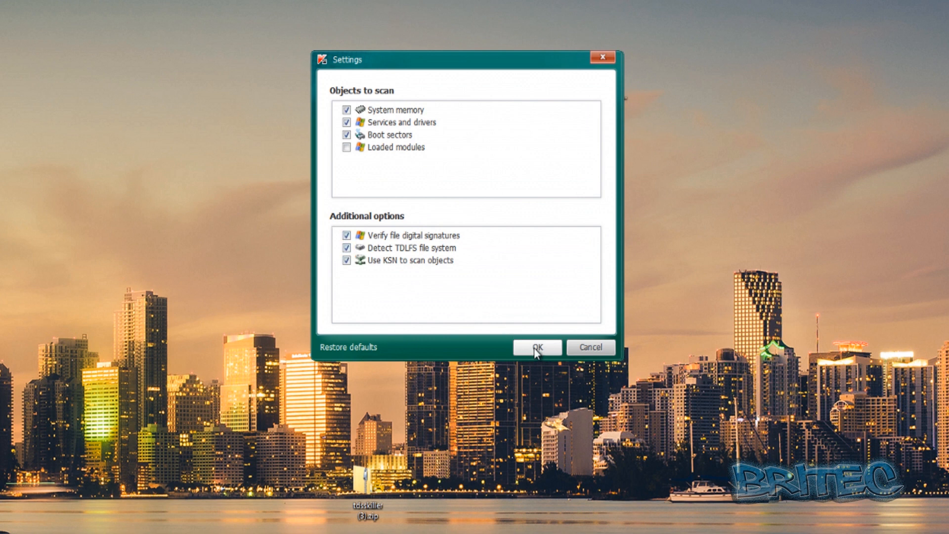
pyautogui.click(537, 347)
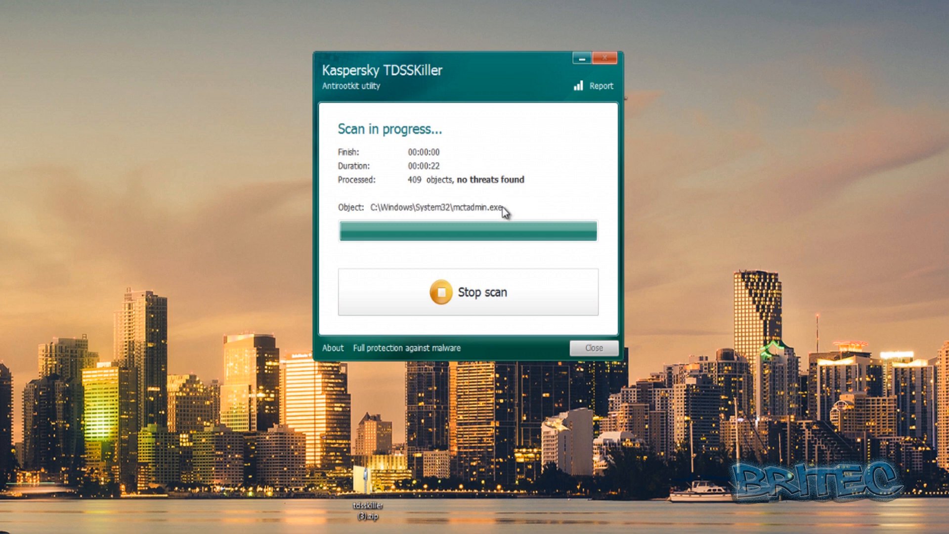
pyautogui.moveTo(496, 210)
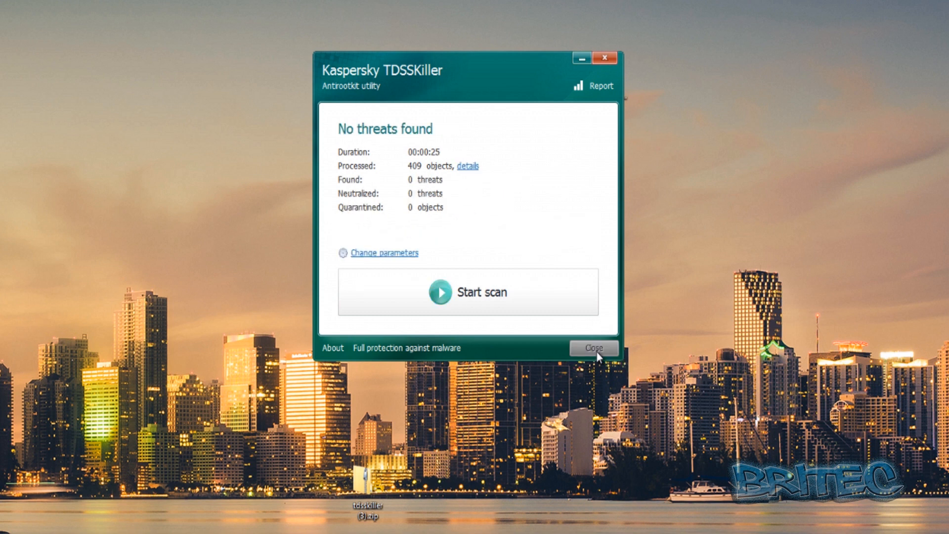
pyautogui.click(594, 348)
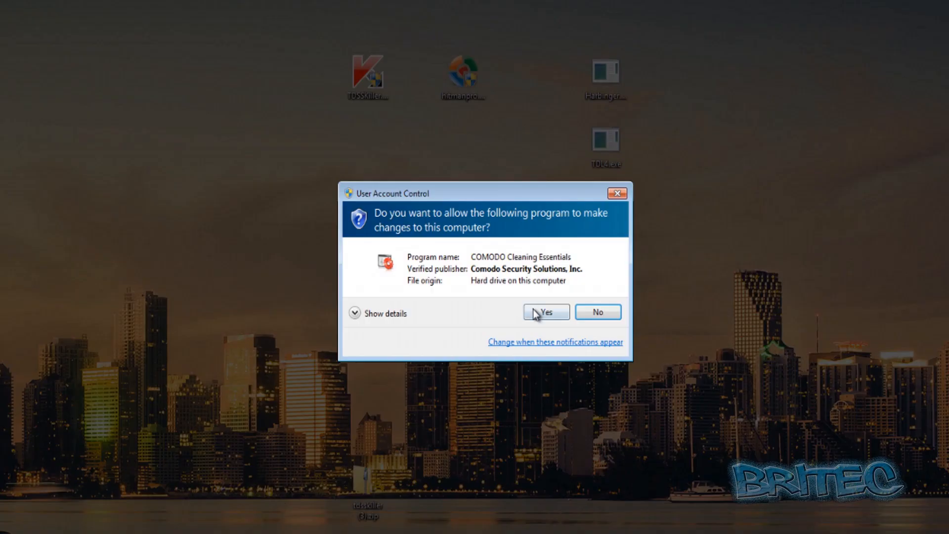
# Allow COMODO Cleaning Essentials to run, then execute the Harbinger sample.
pyautogui.click(545, 312)
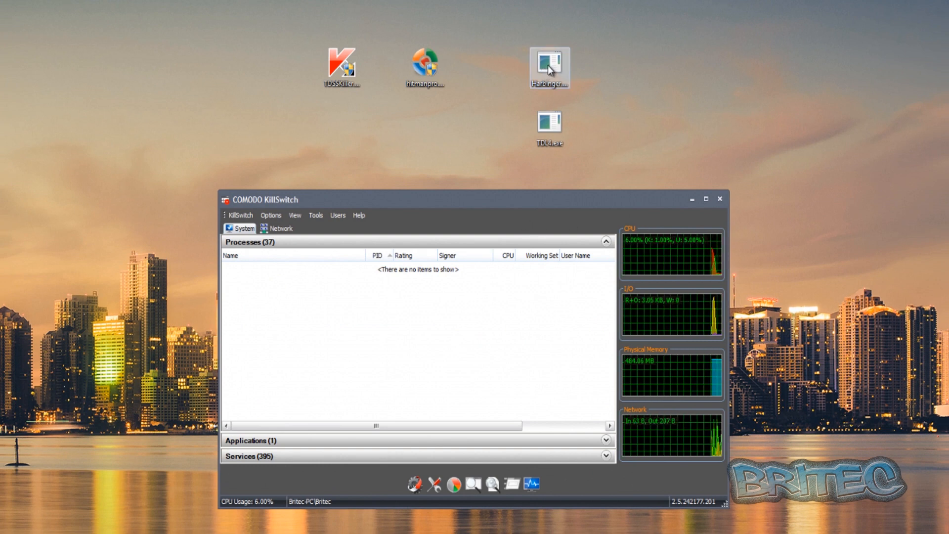
pyautogui.doubleClick(548, 66)
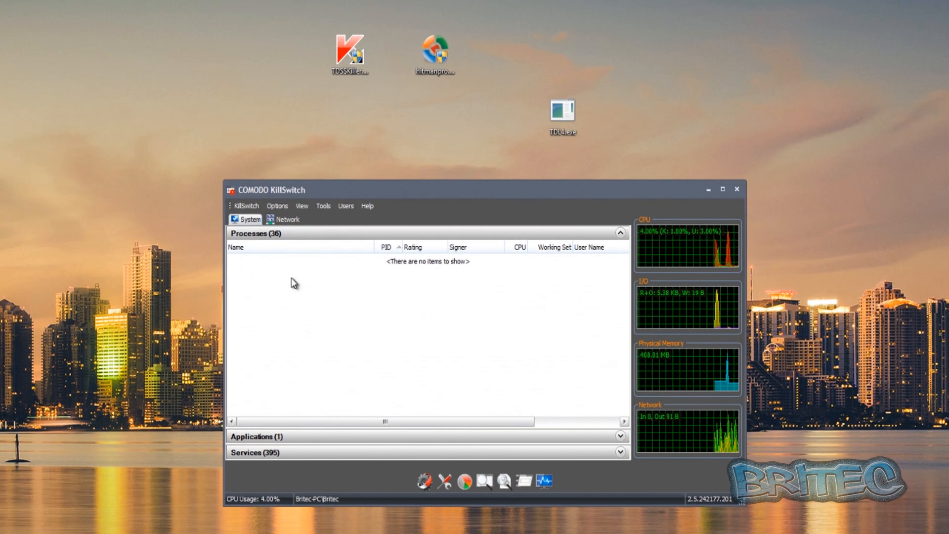
pyautogui.moveTo(696, 198)
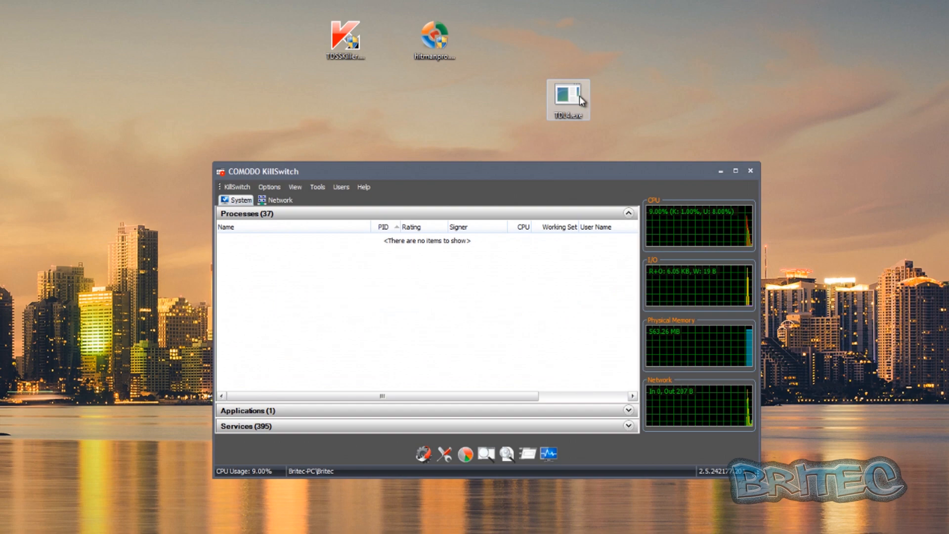
# Run TDL4.exe and approve its UAC prompt so it appears as cE93k7.exe.
pyautogui.doubleClick(567, 99)
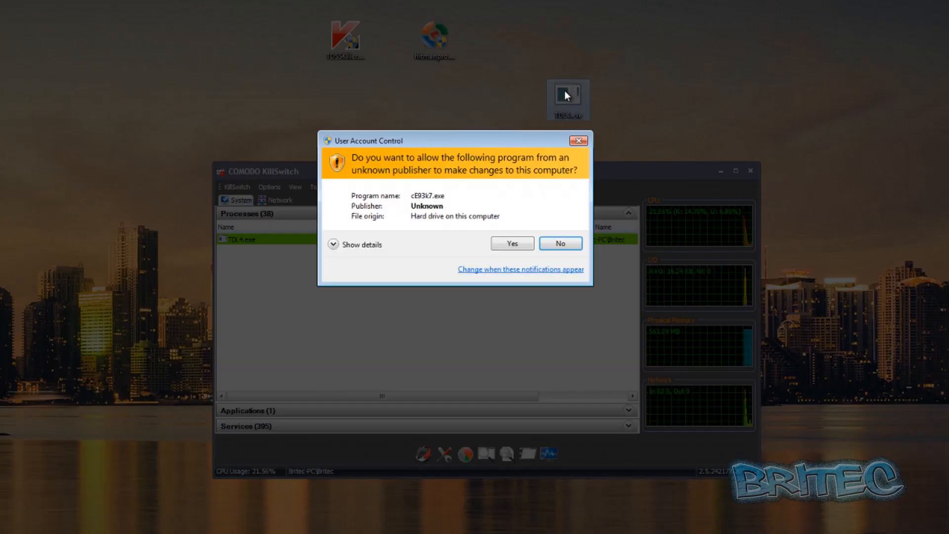
pyautogui.click(511, 242)
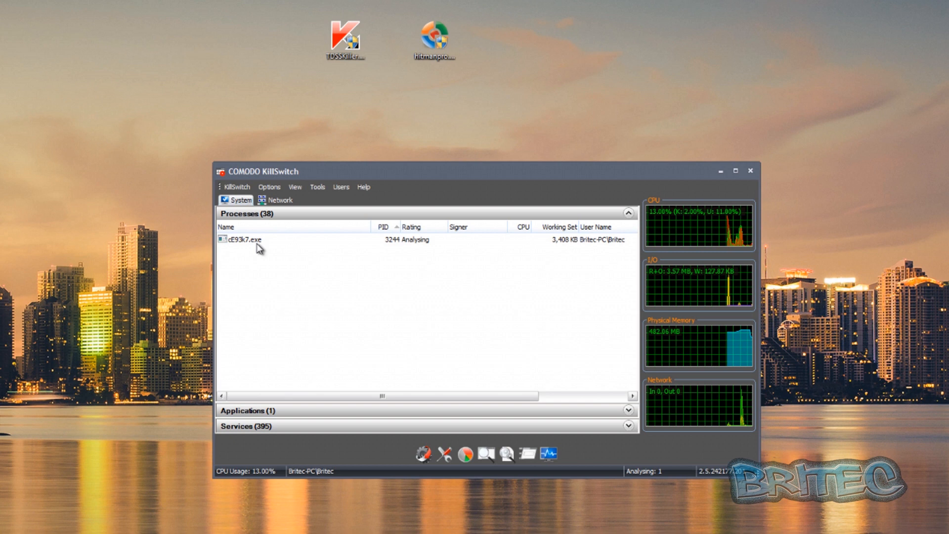
pyautogui.moveTo(438, 367)
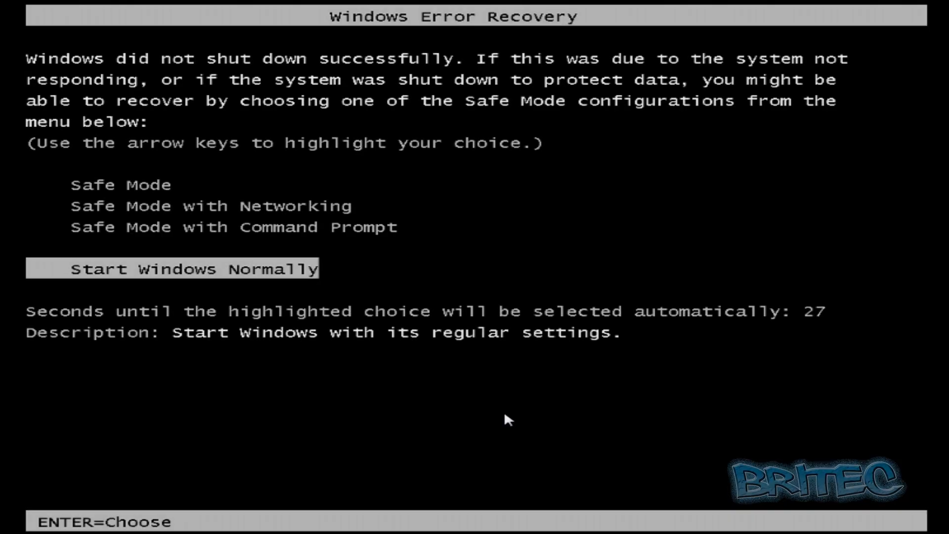
pyautogui.moveTo(434, 390)
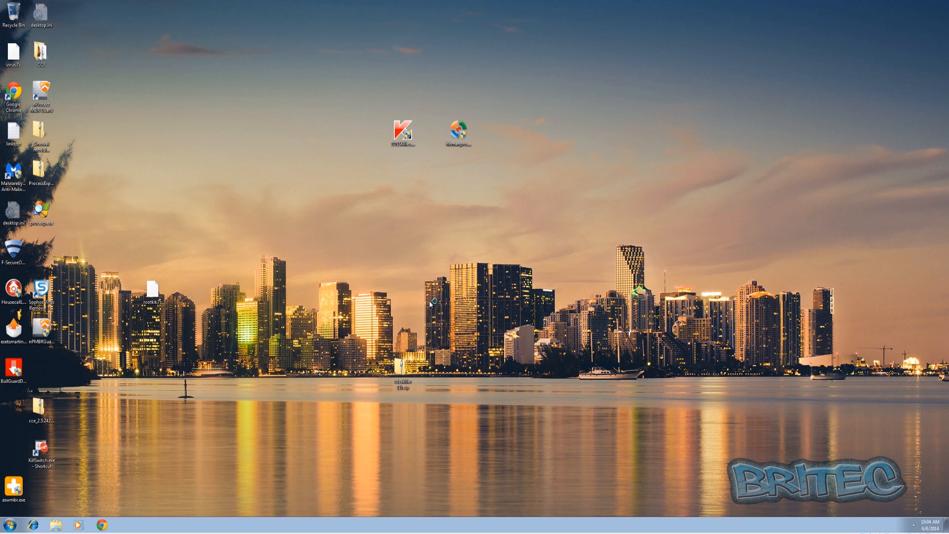
pyautogui.moveTo(505, 199)
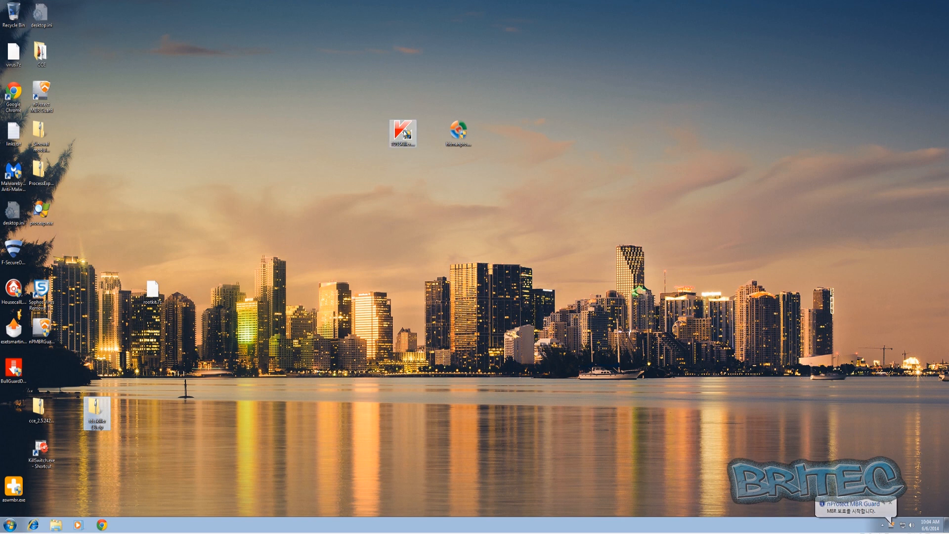
# Run a post-restart TDSSKiller scan of 409 objects, find no threats, and close it.
pyautogui.doubleClick(401, 131)
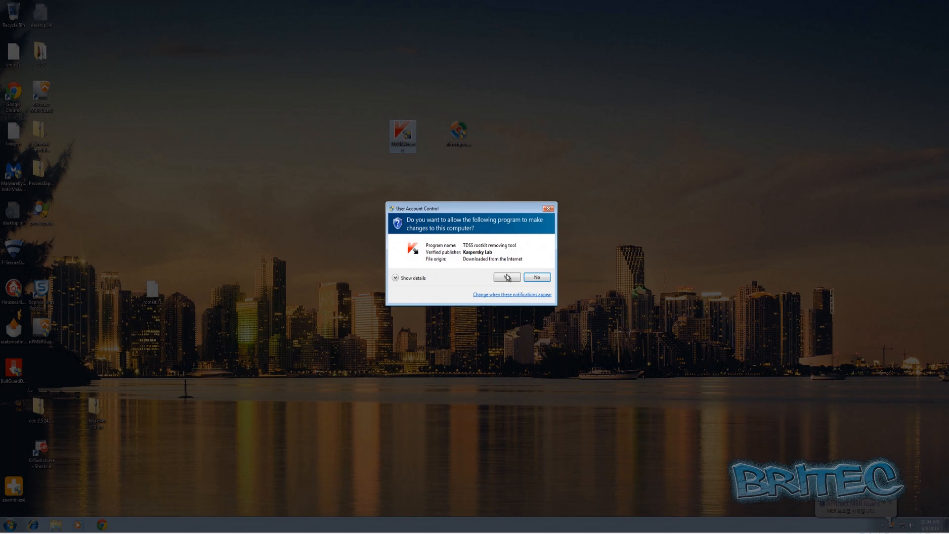
pyautogui.click(504, 277)
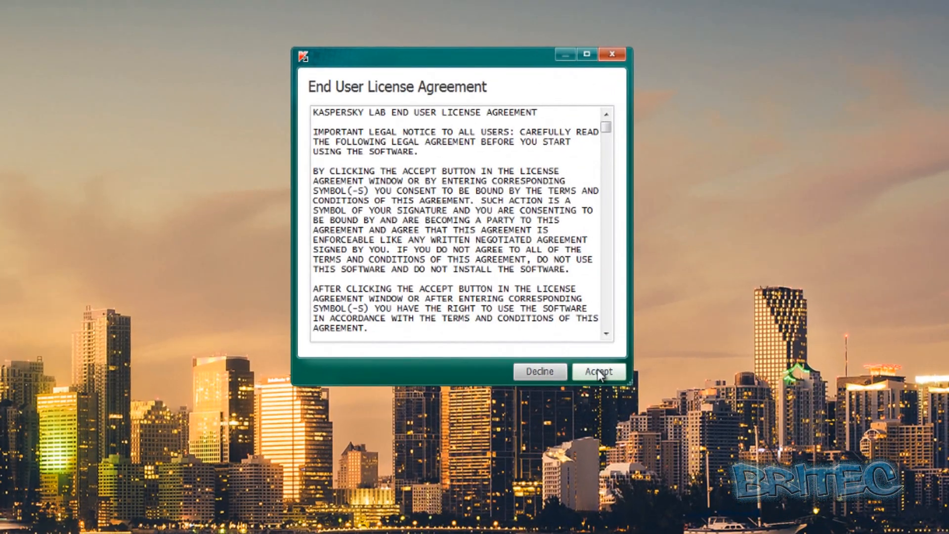
pyautogui.click(598, 371)
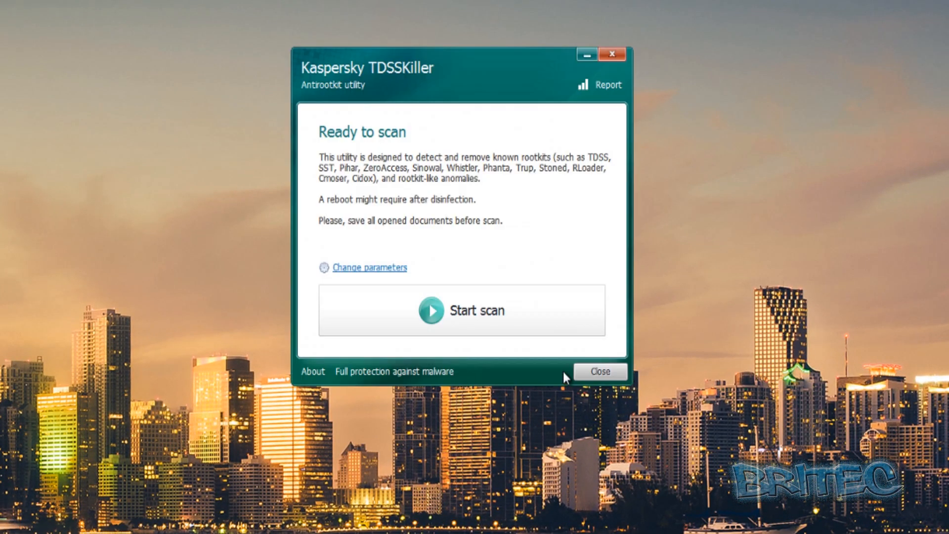
pyautogui.click(369, 267)
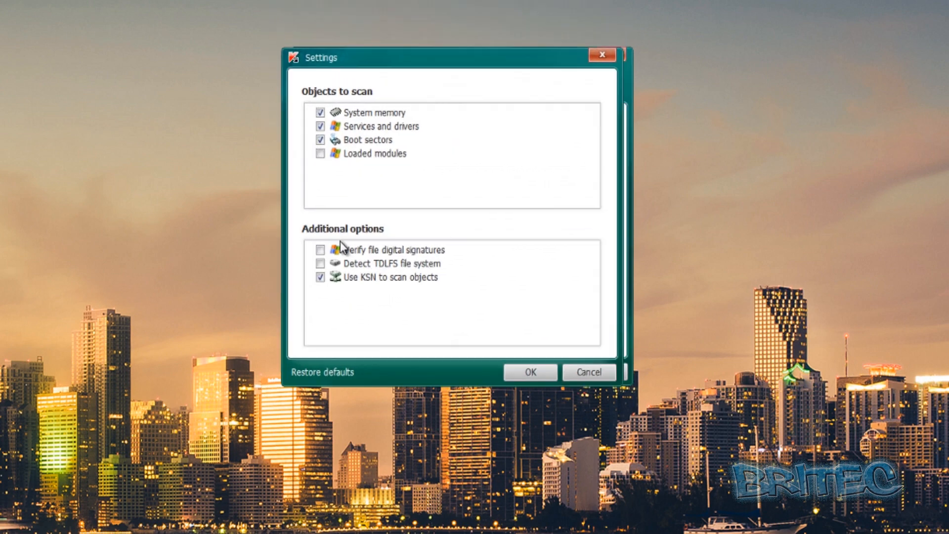
pyautogui.click(529, 371)
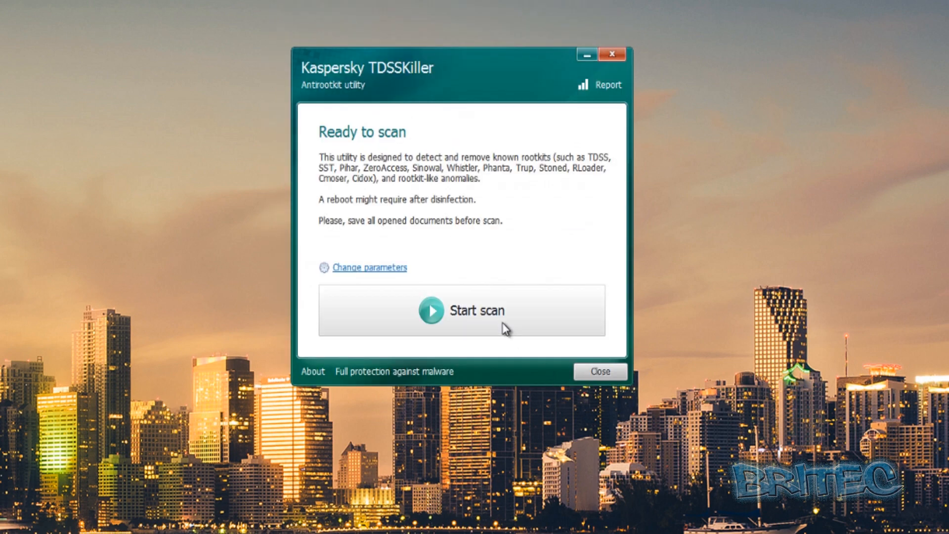
pyautogui.click(477, 311)
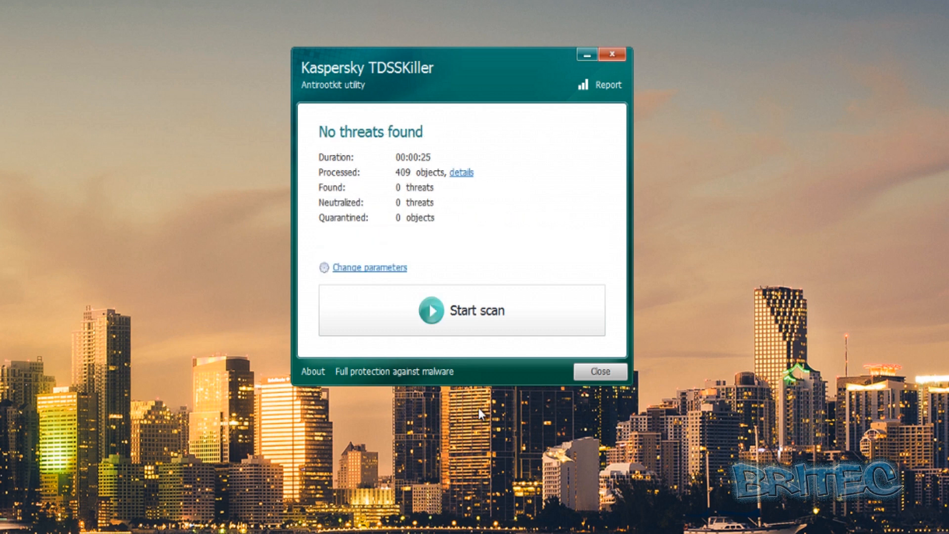
pyautogui.moveTo(628, 406)
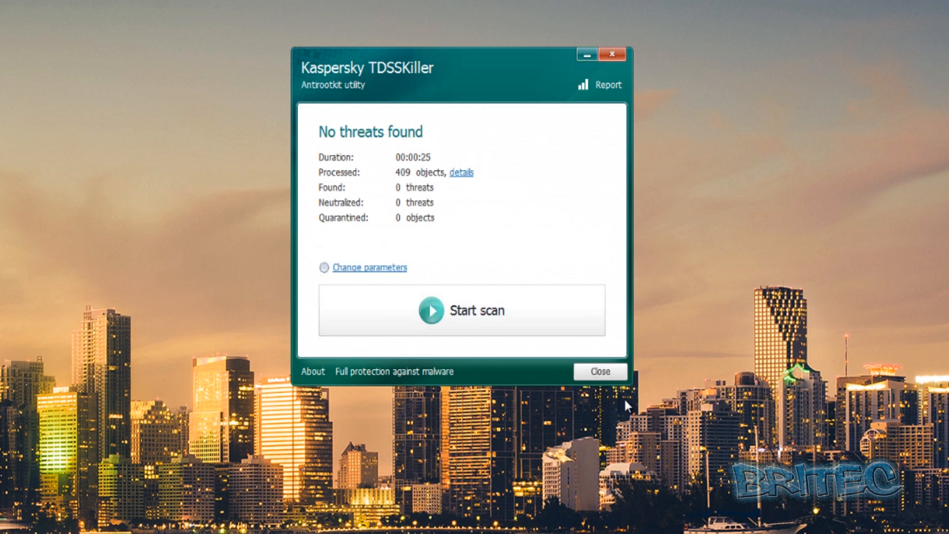
pyautogui.click(599, 371)
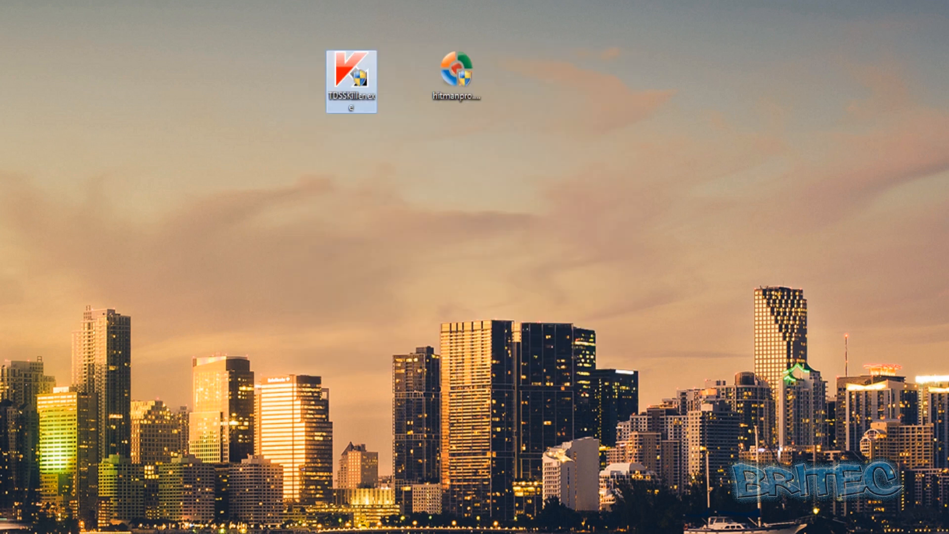
pyautogui.moveTo(438, 138)
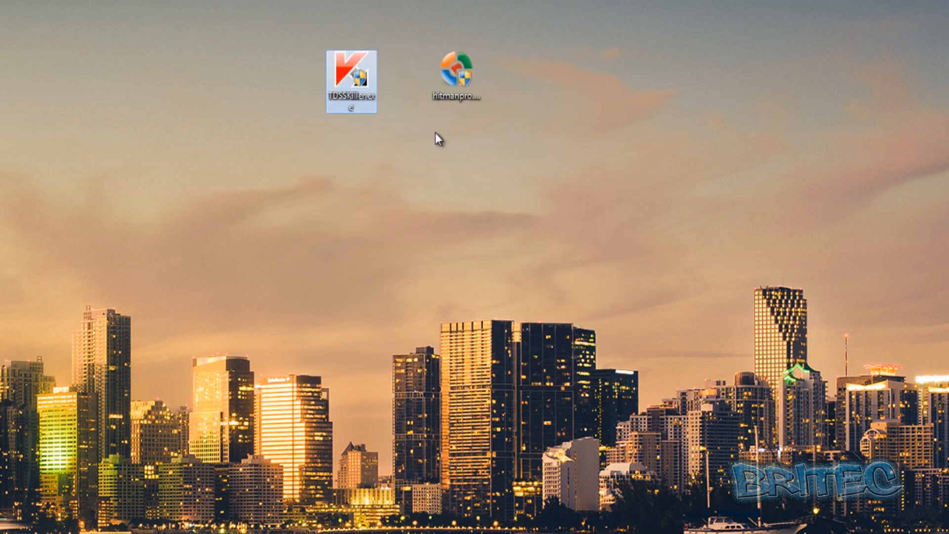
# Launch HitmanPro with admin rights and start a one-time scan without installing.
pyautogui.doubleClick(456, 76)
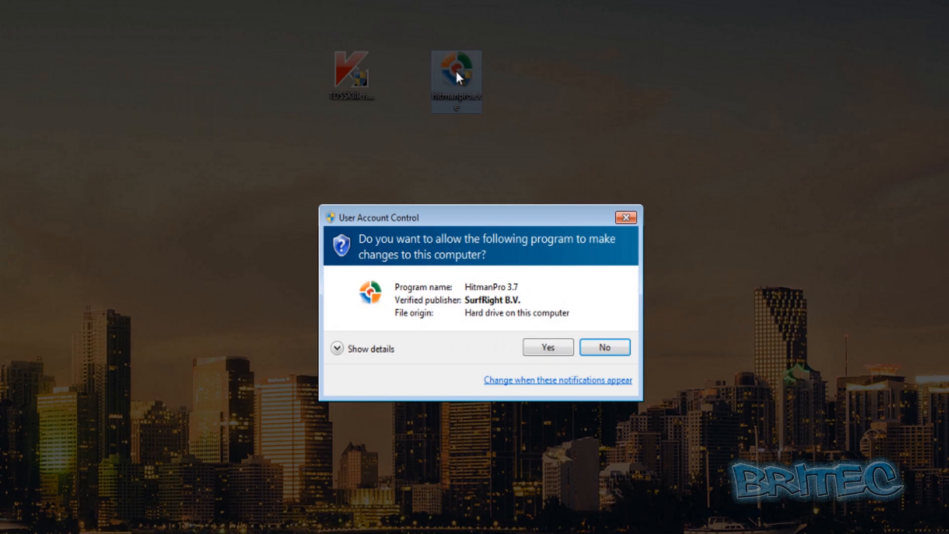
pyautogui.click(546, 347)
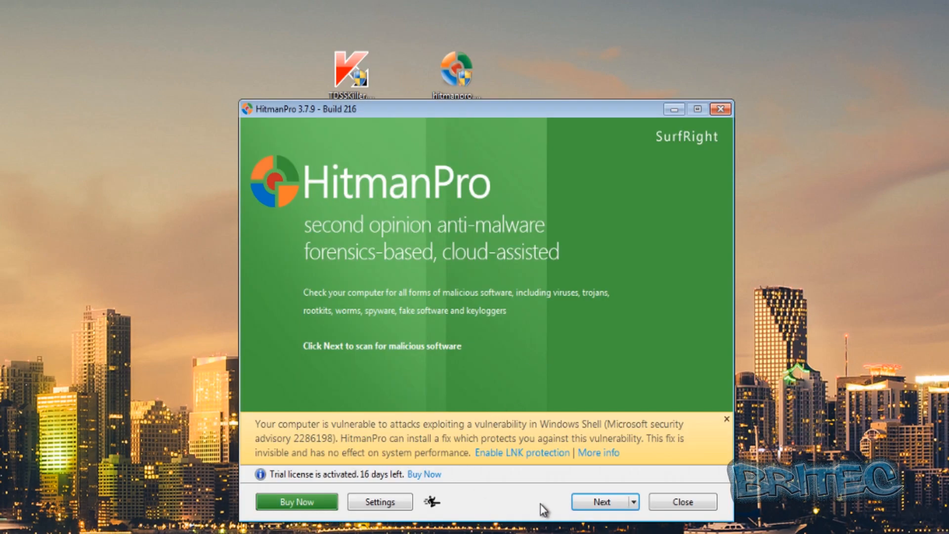
pyautogui.click(604, 502)
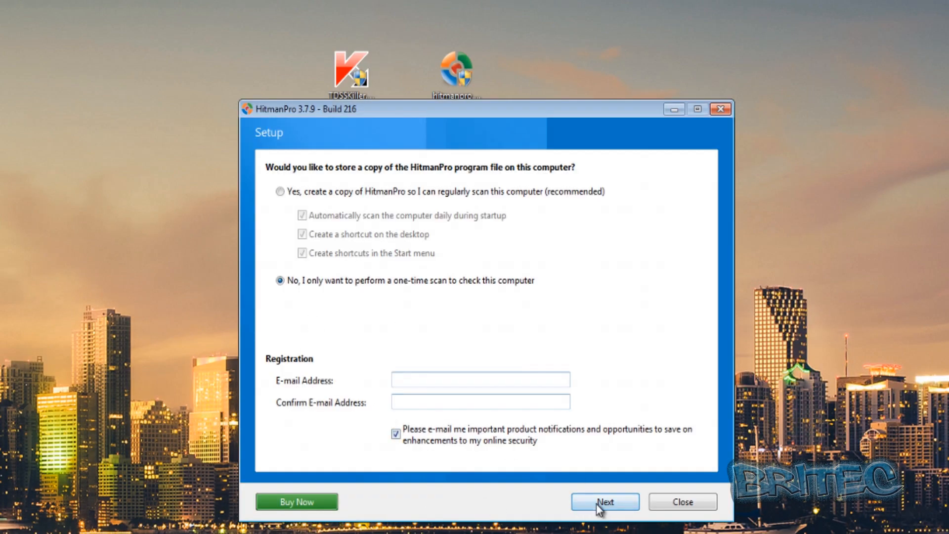
pyautogui.click(603, 502)
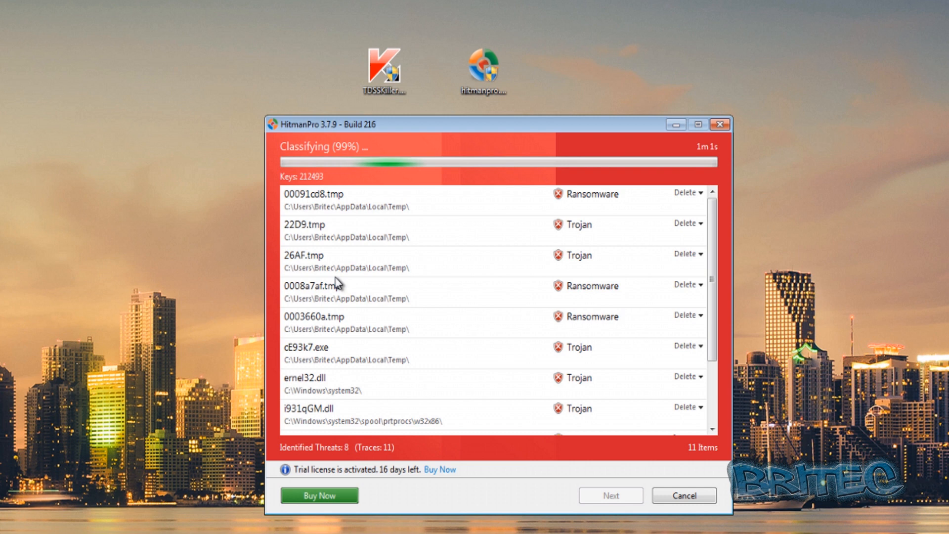
pyautogui.moveTo(572, 208)
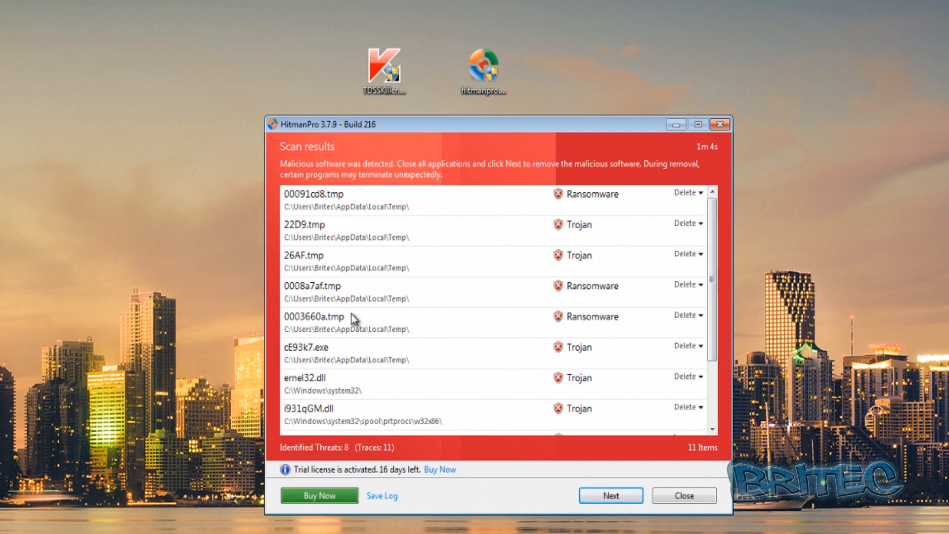
pyautogui.moveTo(352, 216)
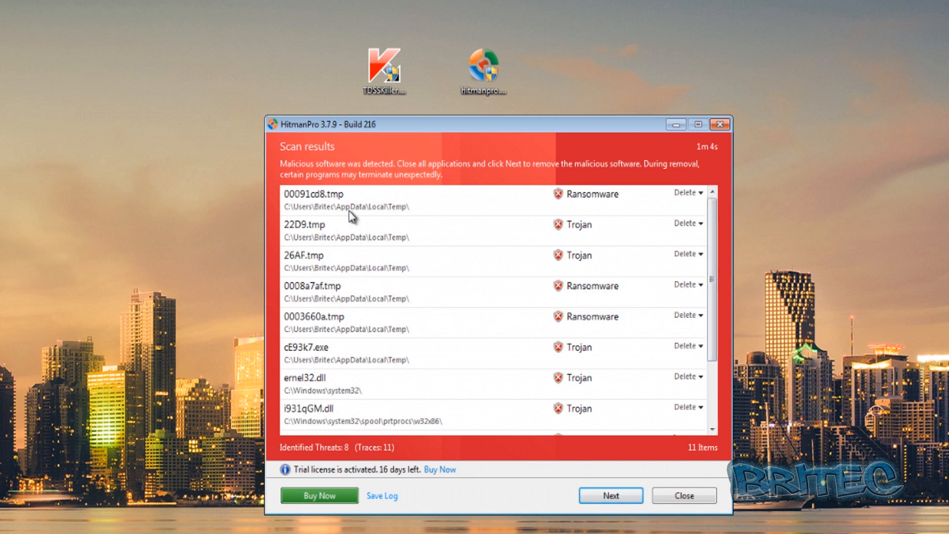
pyautogui.moveTo(351, 208)
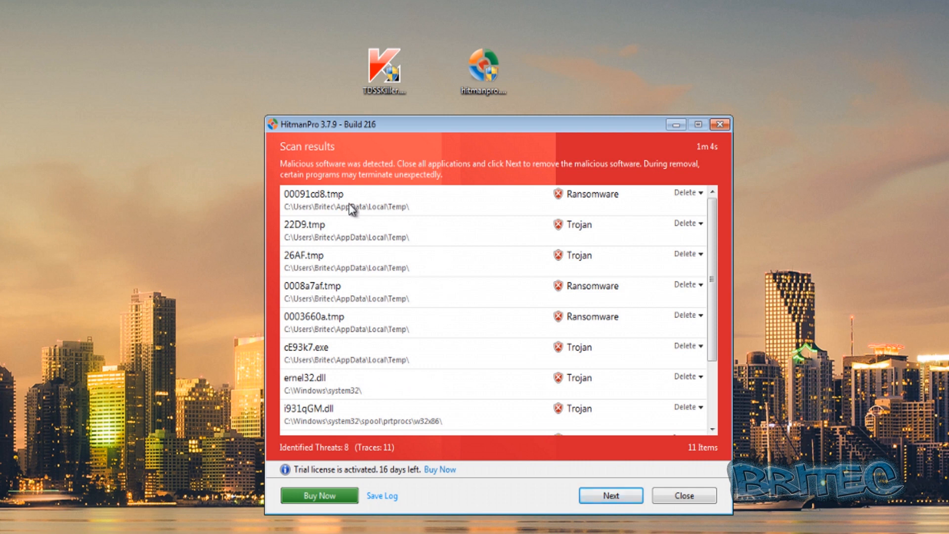
pyautogui.moveTo(293, 358)
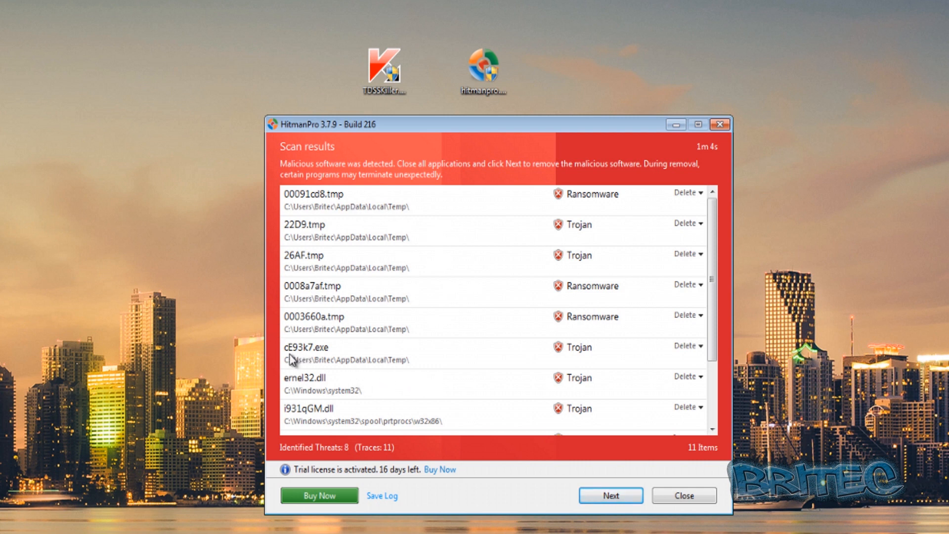
pyautogui.moveTo(308, 355)
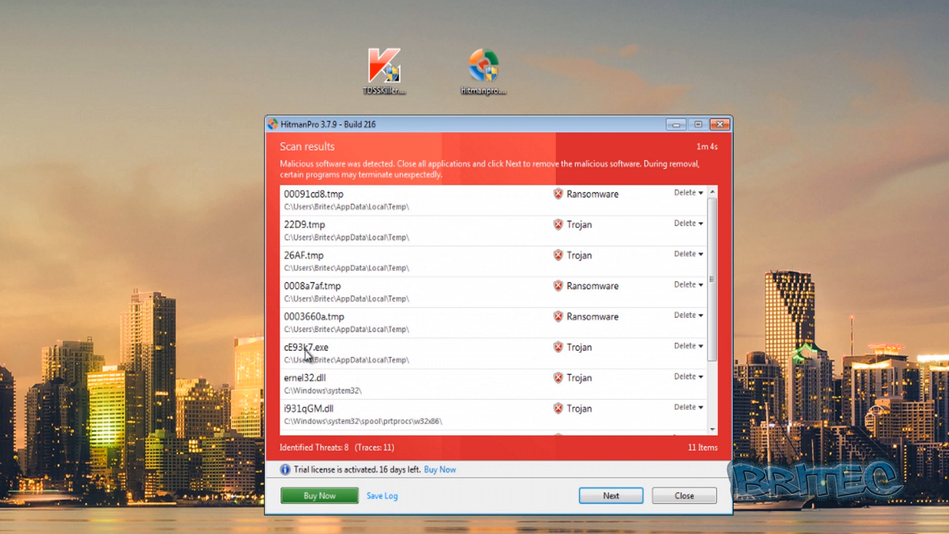
pyautogui.moveTo(301, 363)
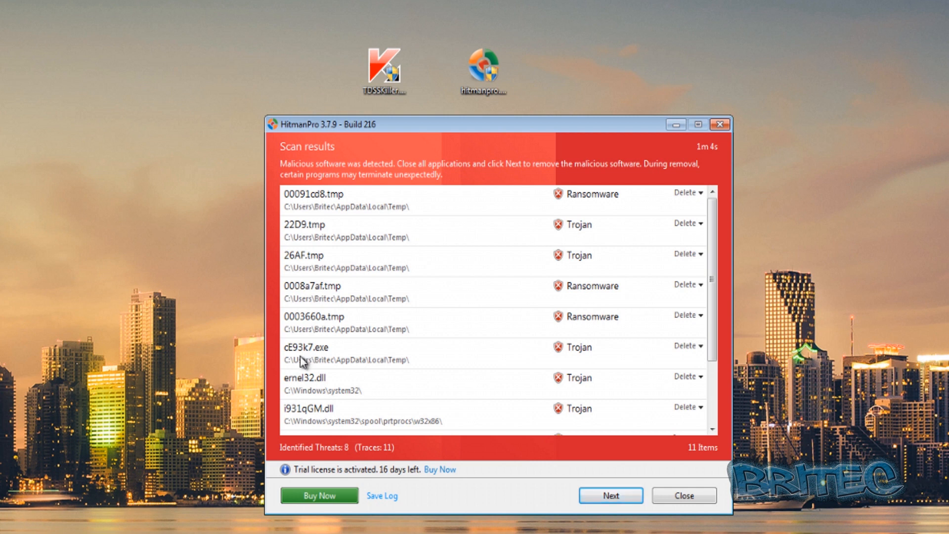
# Review detections such as cE93k7.exe, mark 00099215.tmp for deletion, and remove all items.
pyautogui.click(308, 353)
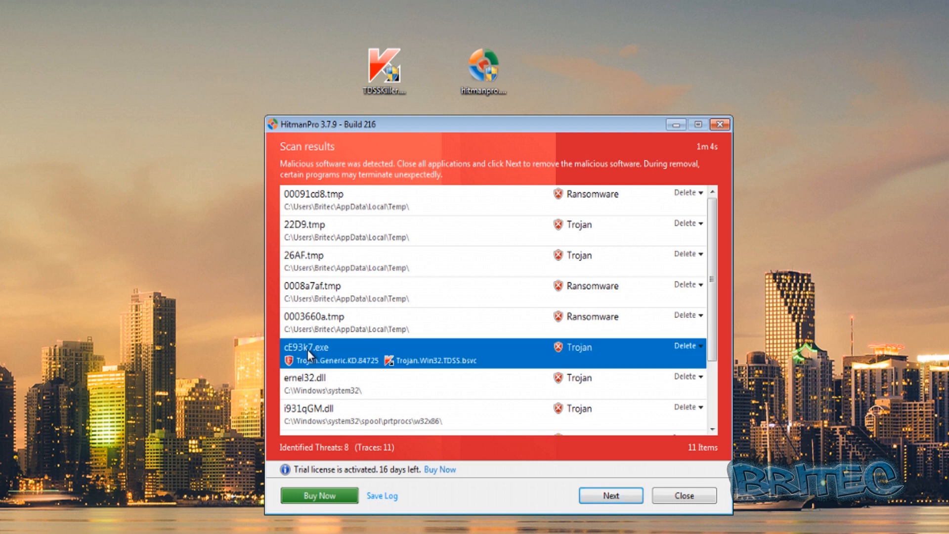
pyautogui.moveTo(329, 352)
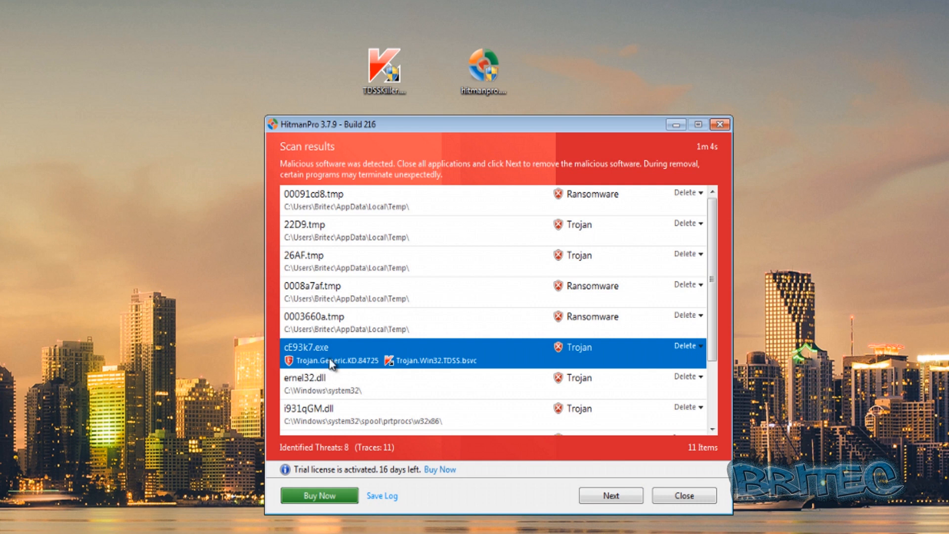
pyautogui.moveTo(304, 358)
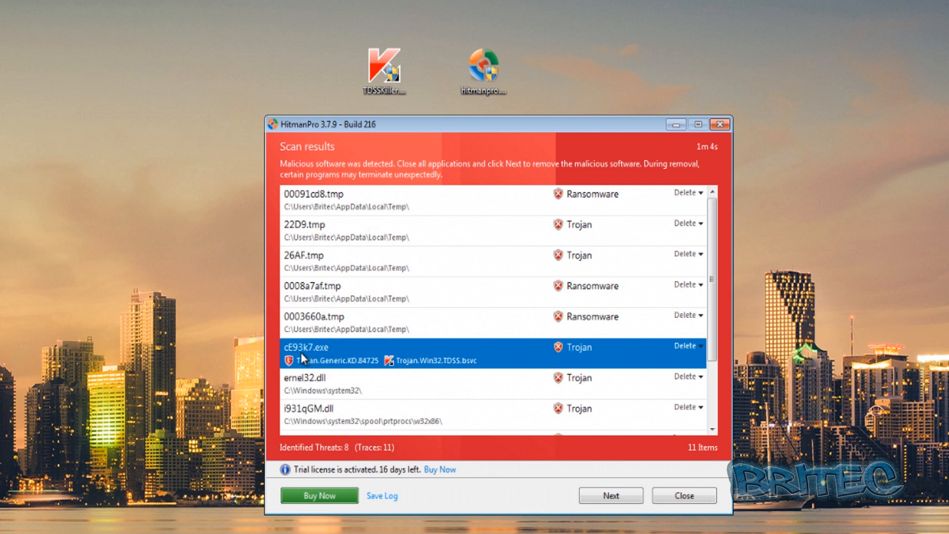
pyautogui.moveTo(275, 250)
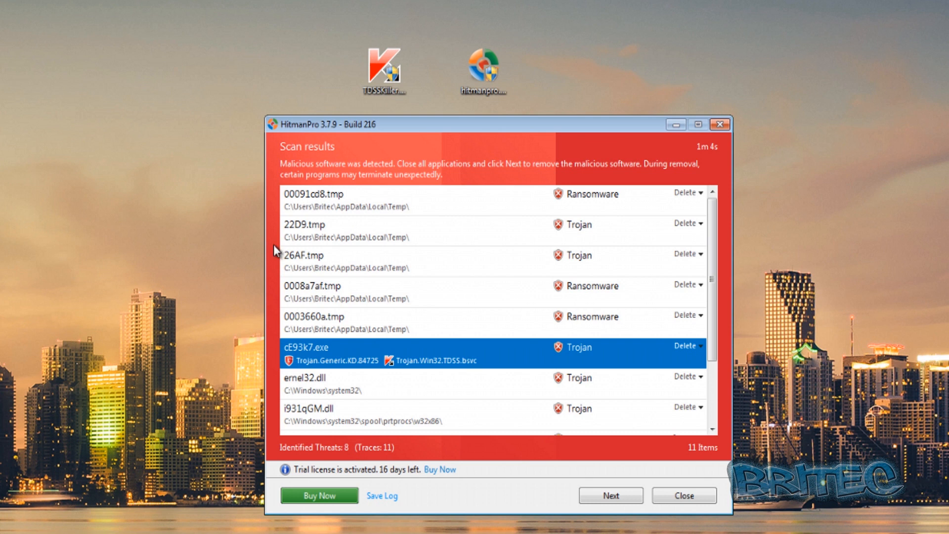
pyautogui.moveTo(420, 414)
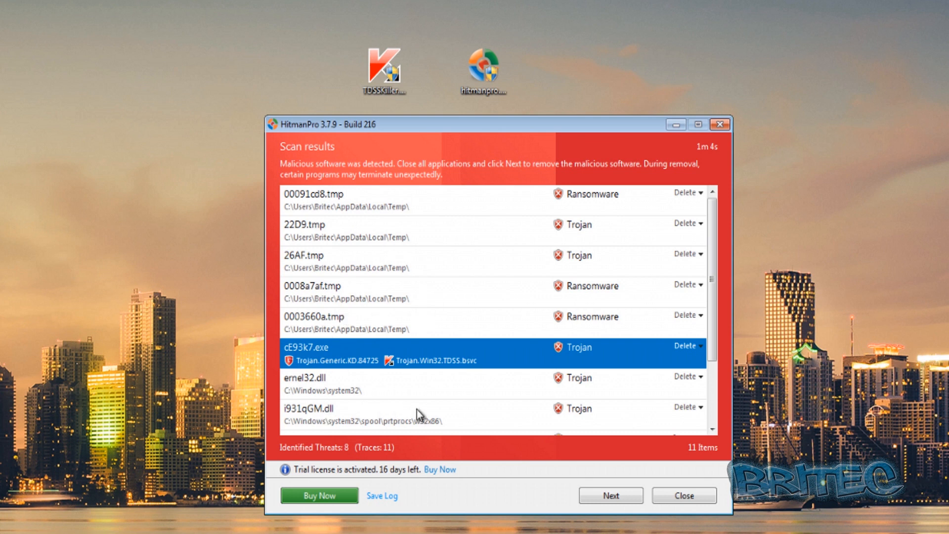
pyautogui.scroll(-3)
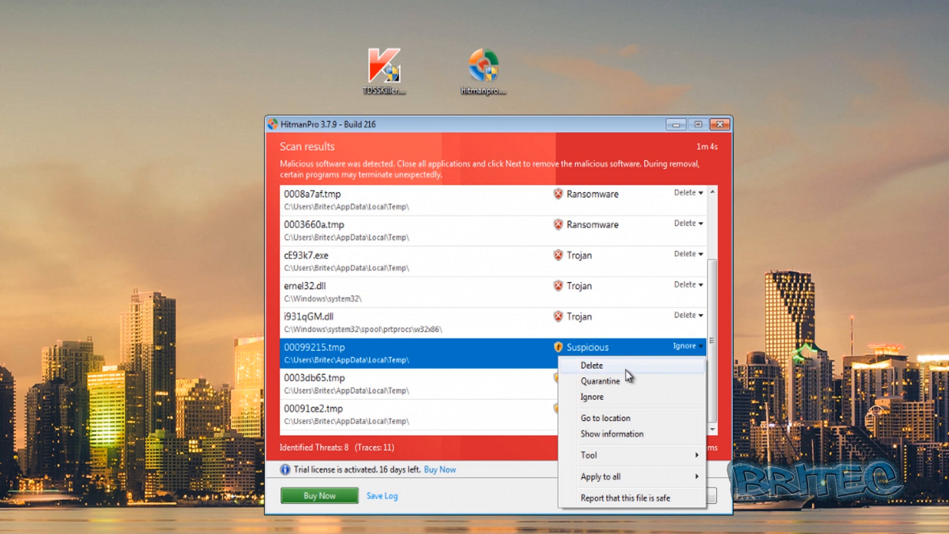
pyautogui.click(591, 365)
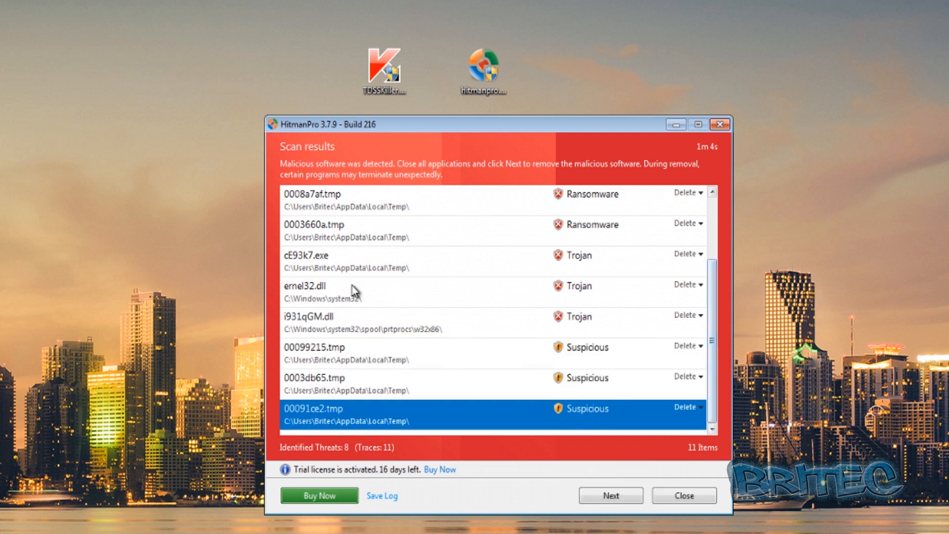
pyautogui.click(610, 495)
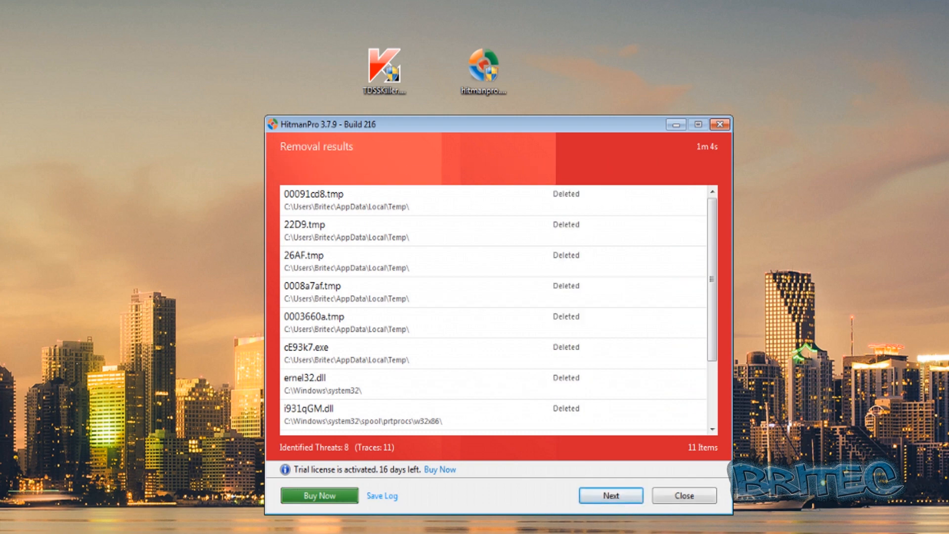
# Close HitmanPro, extract Cidox.exe from rootkit.7z to the desktop, and close 7-Zip.
pyautogui.click(683, 496)
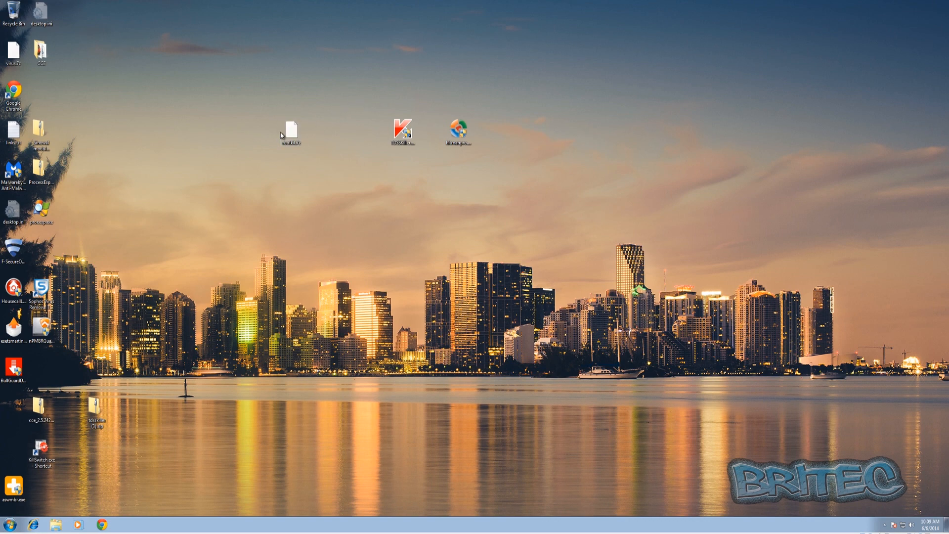
pyautogui.rightClick(291, 129)
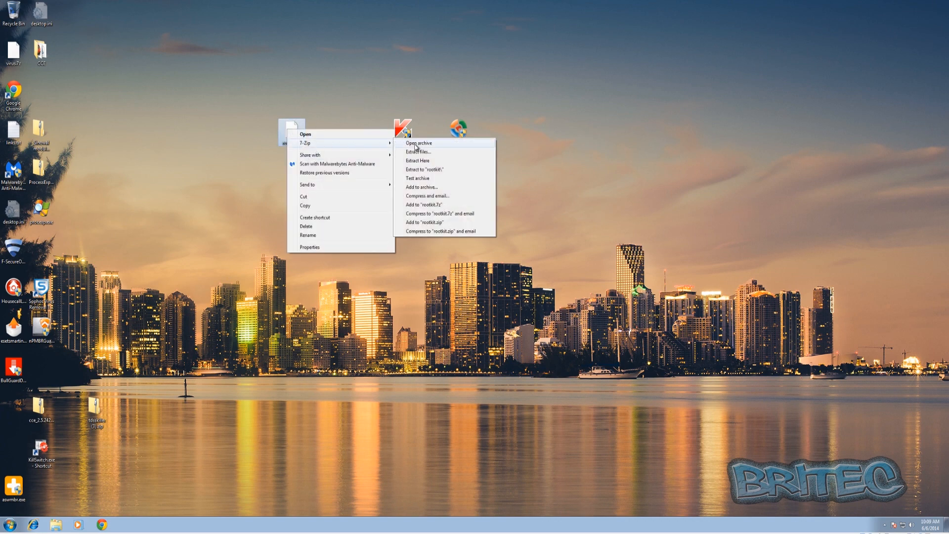
pyautogui.click(417, 143)
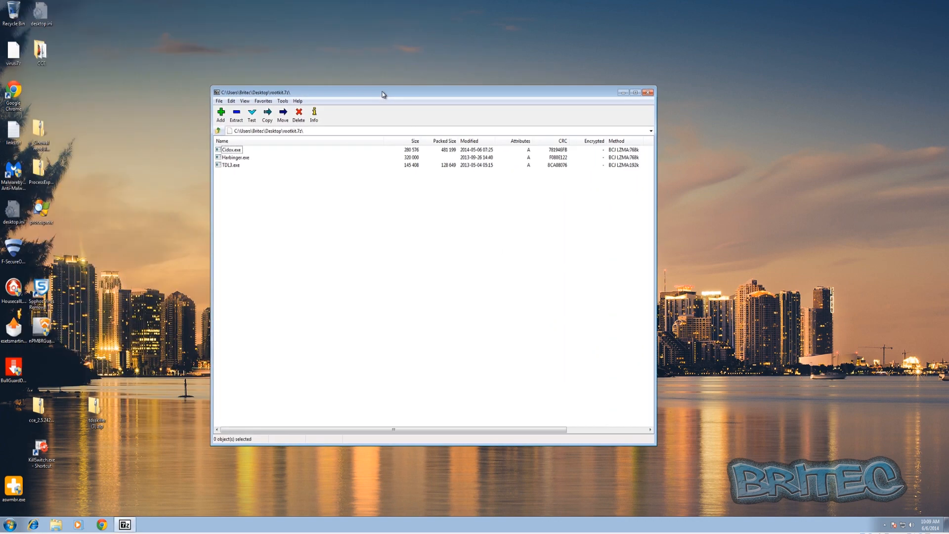
pyautogui.click(231, 149)
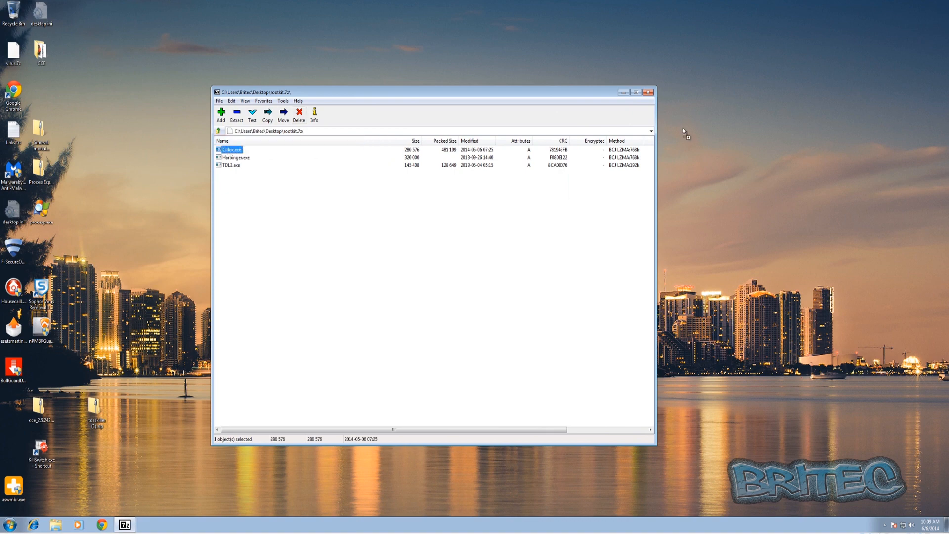
pyautogui.click(648, 92)
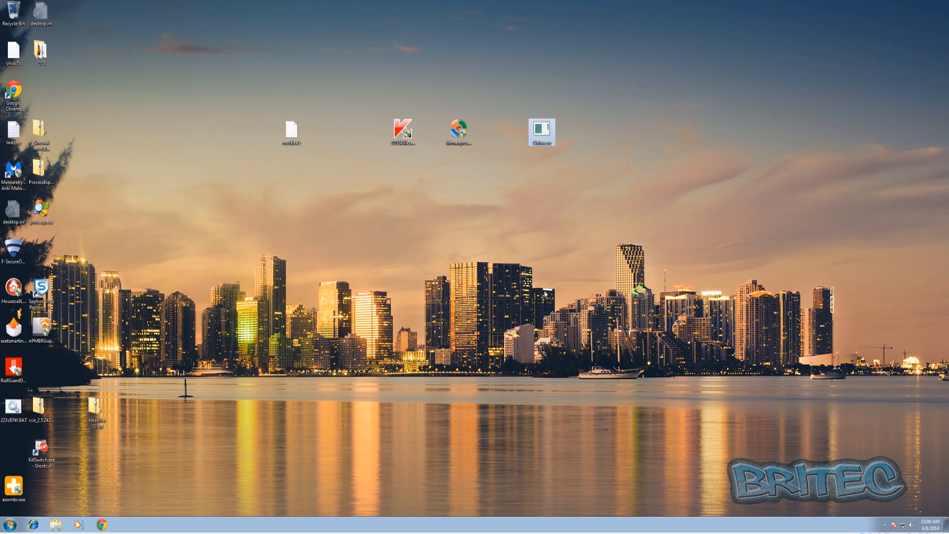
# Run TDSSKiller as admin with changed scan parameters and cure the detected Rootkit.Boot.Cidox.b.
pyautogui.doubleClick(403, 129)
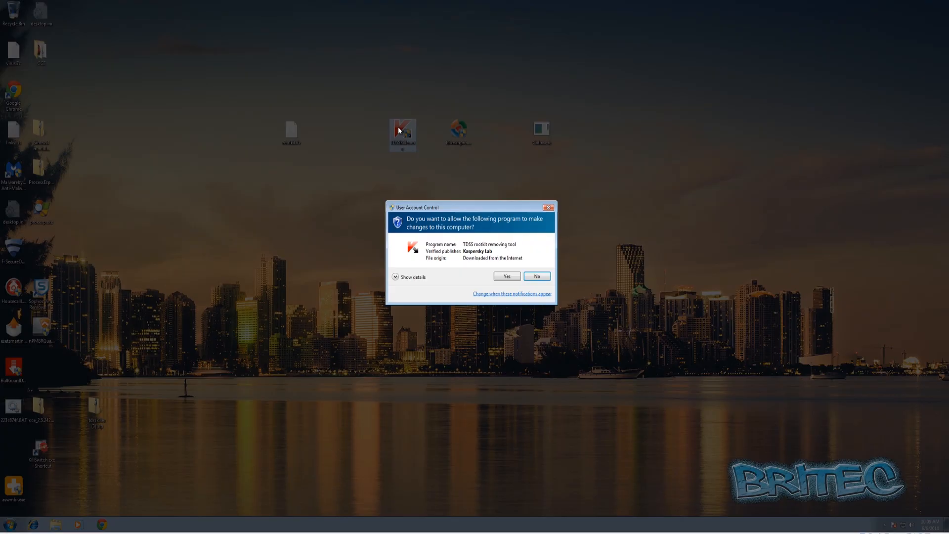
pyautogui.click(506, 276)
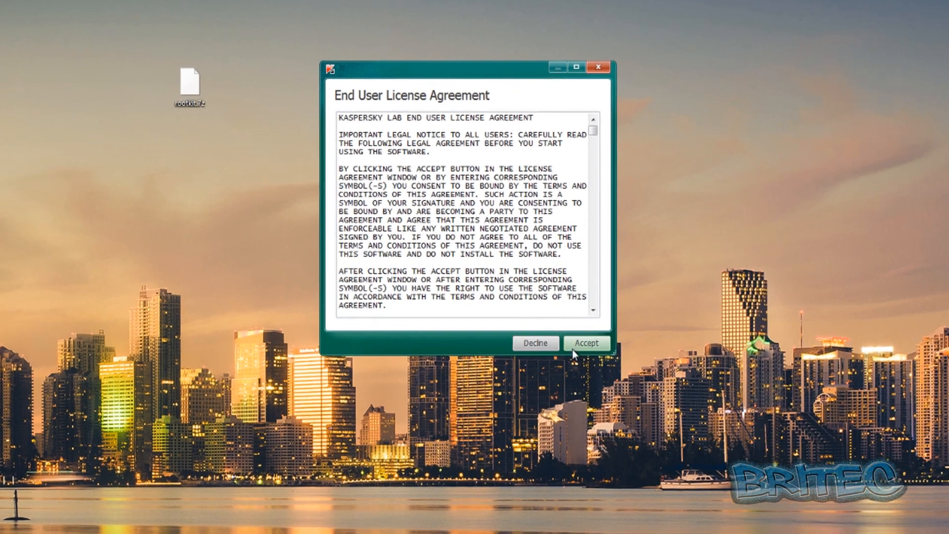
pyautogui.click(585, 343)
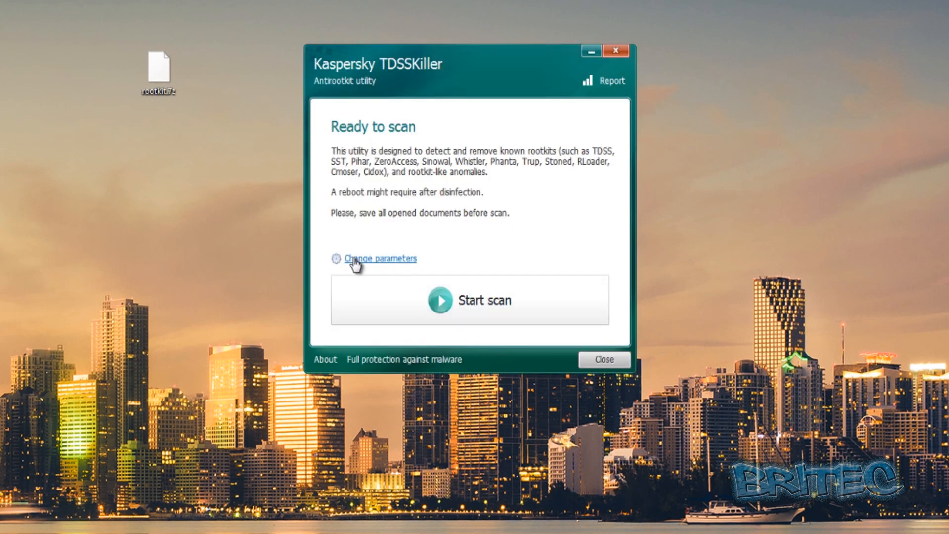
pyautogui.click(379, 258)
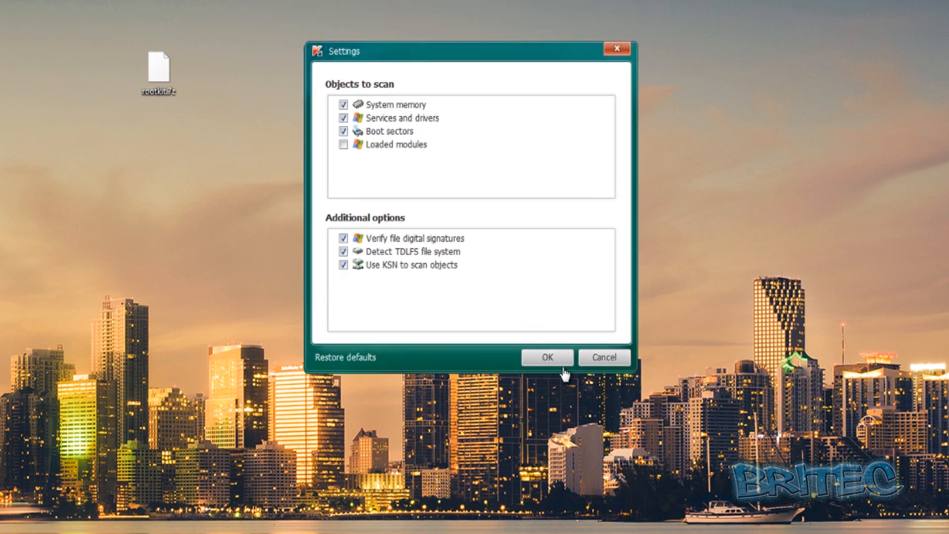
pyautogui.click(546, 356)
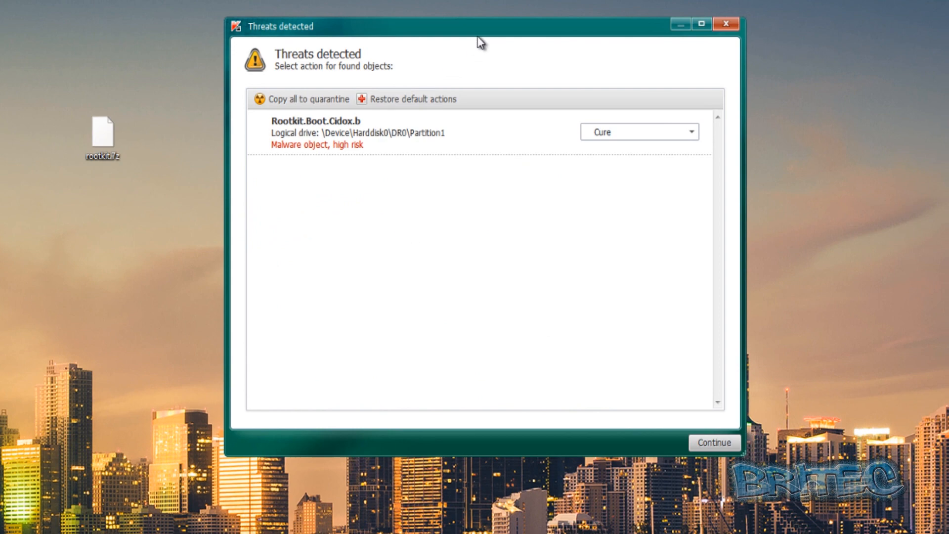
pyautogui.moveTo(478, 26); pyautogui.dragTo(478, 45)
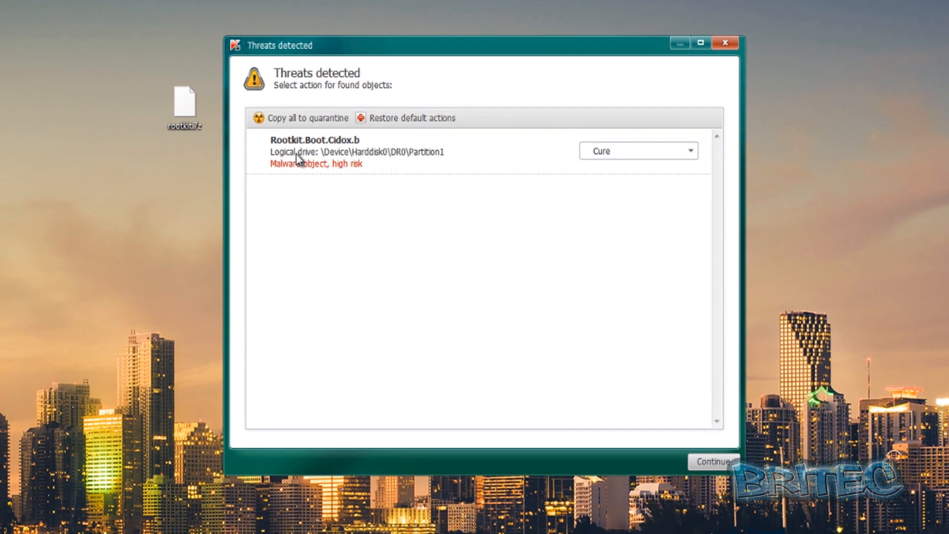
pyautogui.moveTo(479, 164)
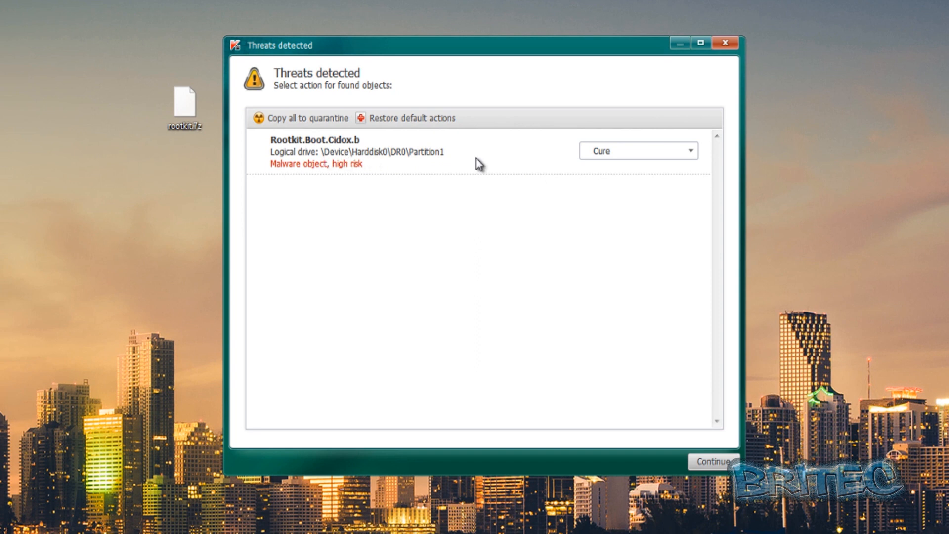
pyautogui.moveTo(580, 320)
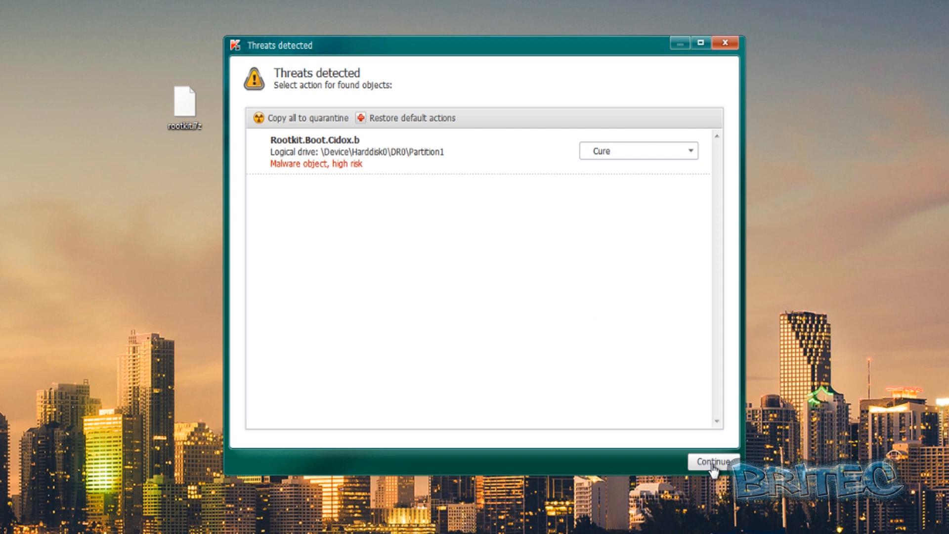
pyautogui.click(712, 461)
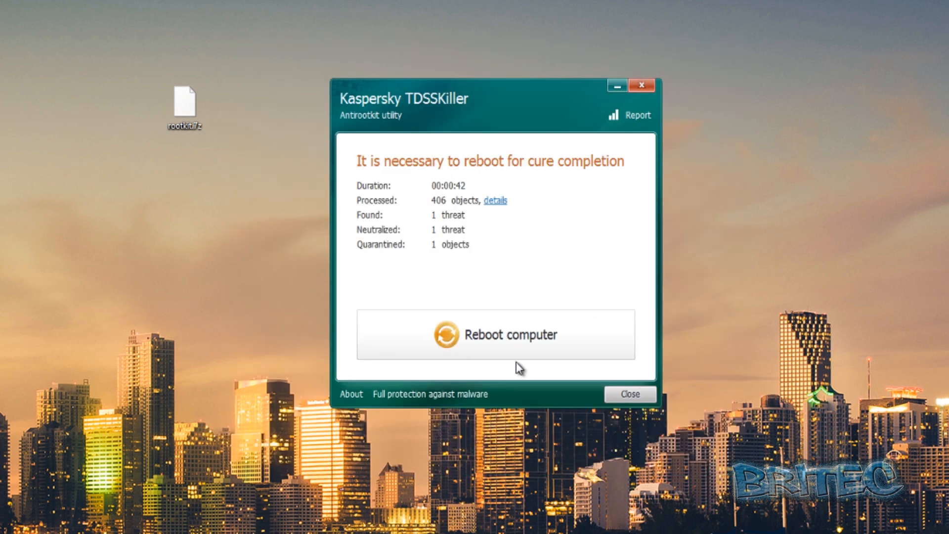
pyautogui.moveTo(490, 356)
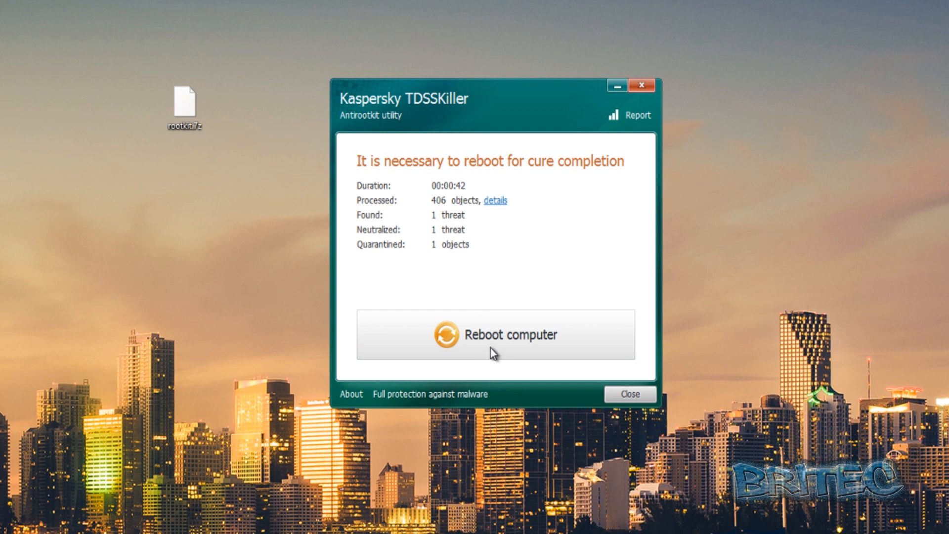
pyautogui.moveTo(557, 242)
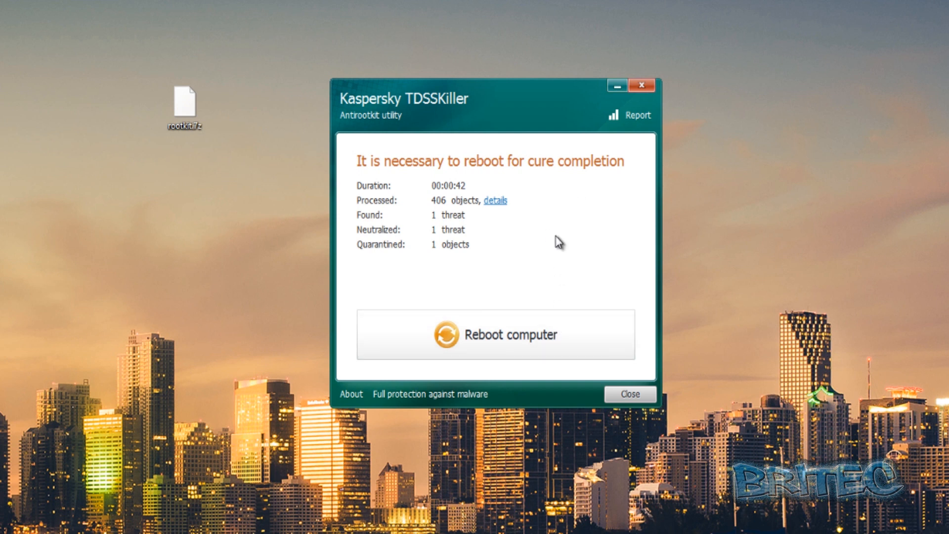
# Close TDSSKiller without rebooting and delete Cidox.exe from the desktop.
pyautogui.click(629, 393)
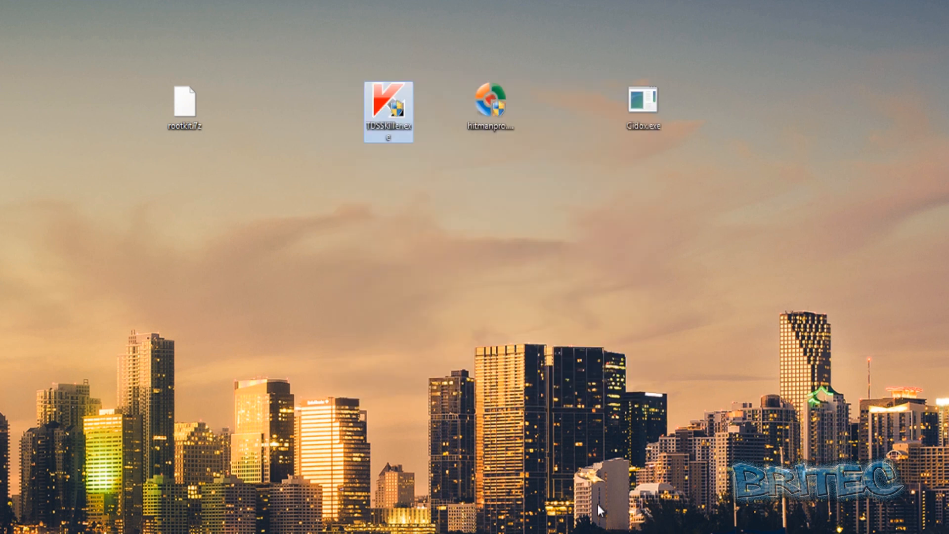
pyautogui.click(592, 107)
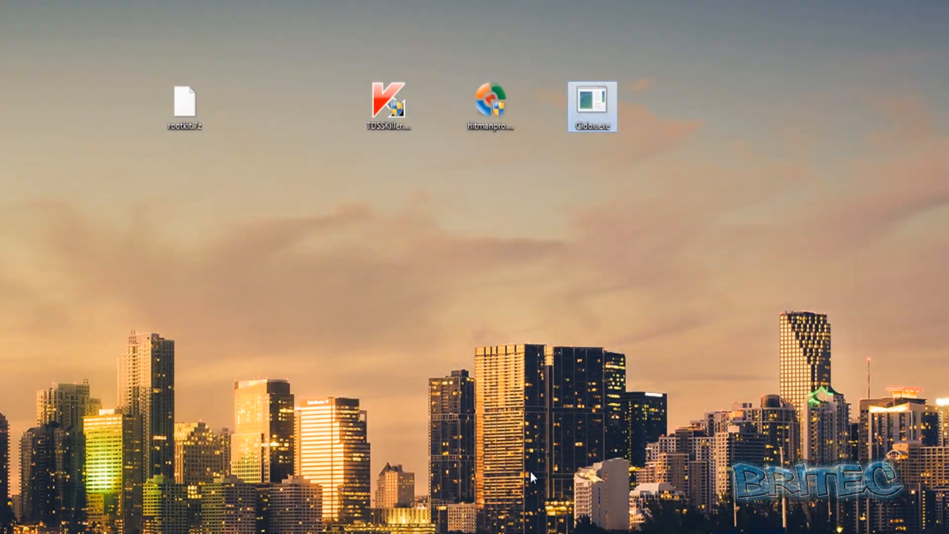
pyautogui.rightClick(591, 108)
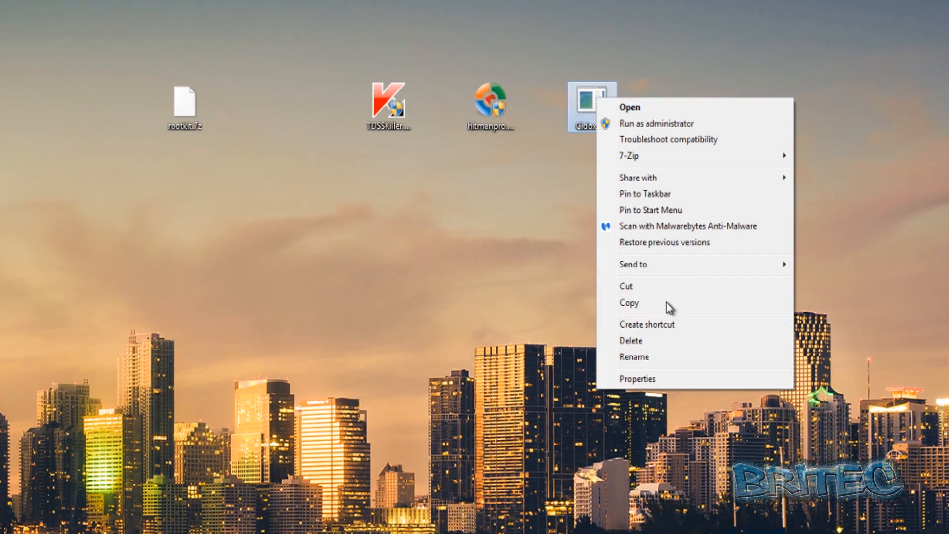
pyautogui.click(629, 339)
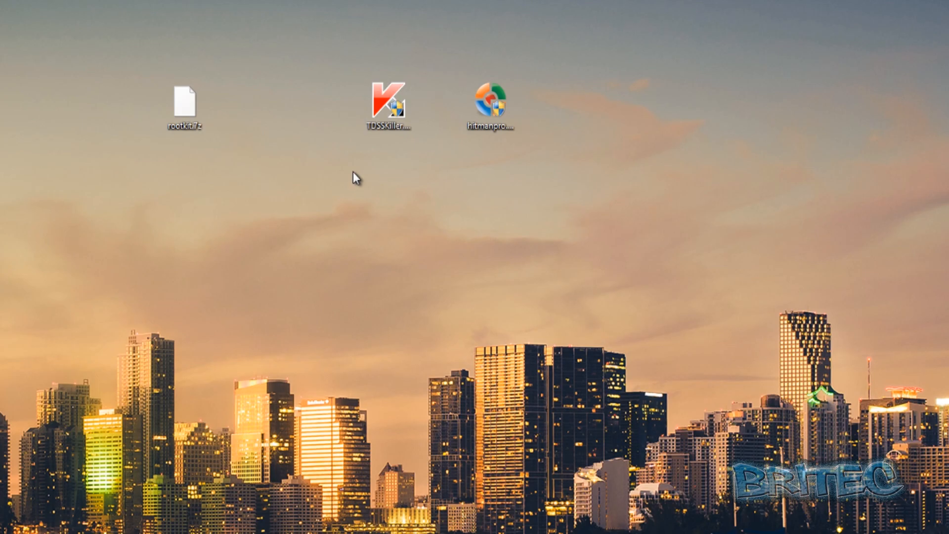
pyautogui.moveTo(573, 374)
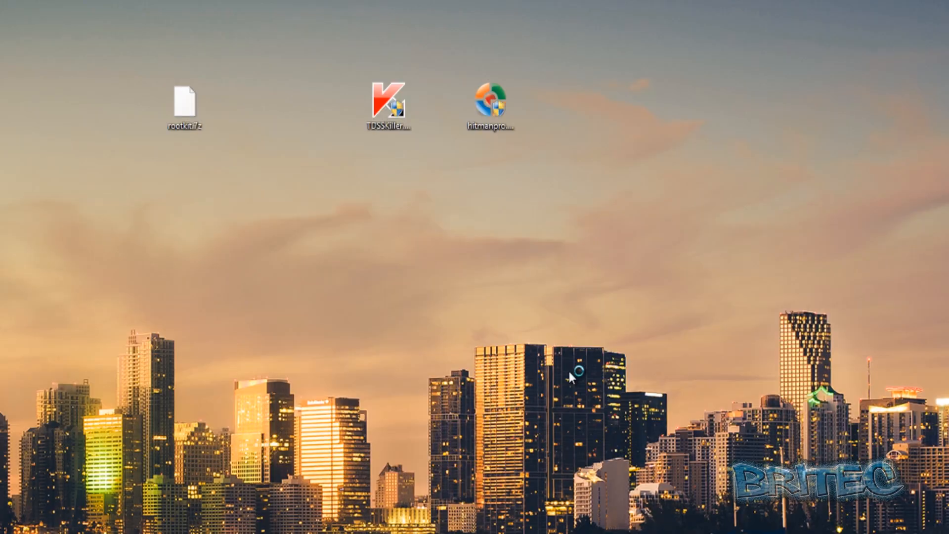
# Rerun TDSSKiller with digital signature verification toggled, then close it once the scan finds nothing.
pyautogui.doubleClick(388, 106)
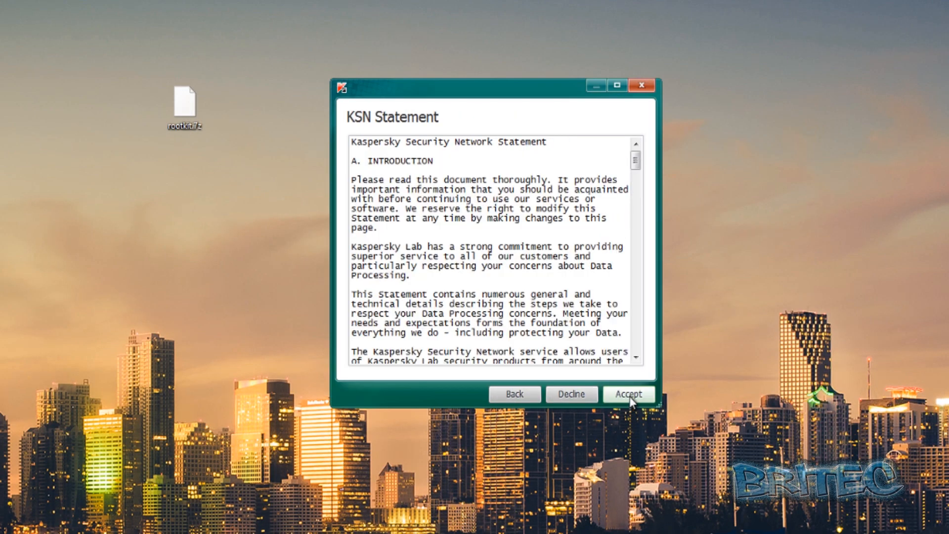
pyautogui.click(628, 393)
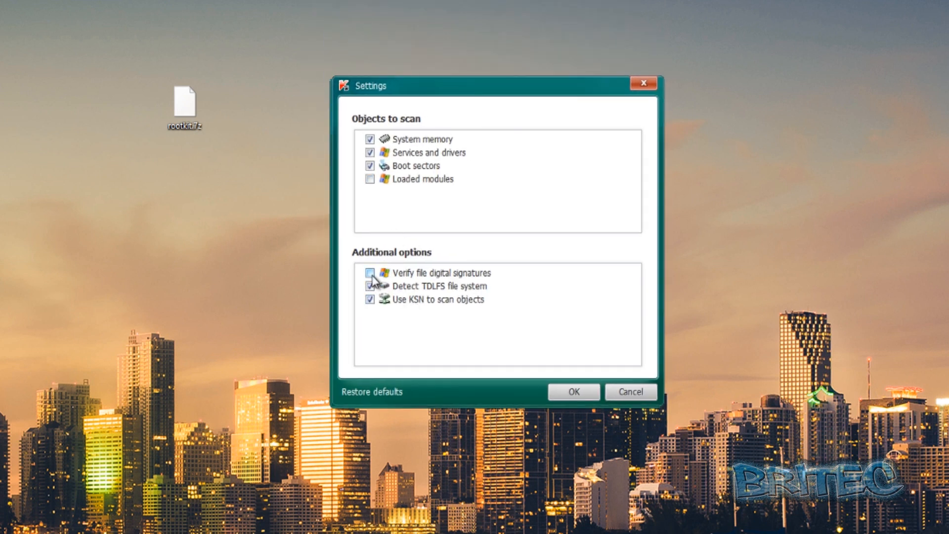
pyautogui.click(571, 391)
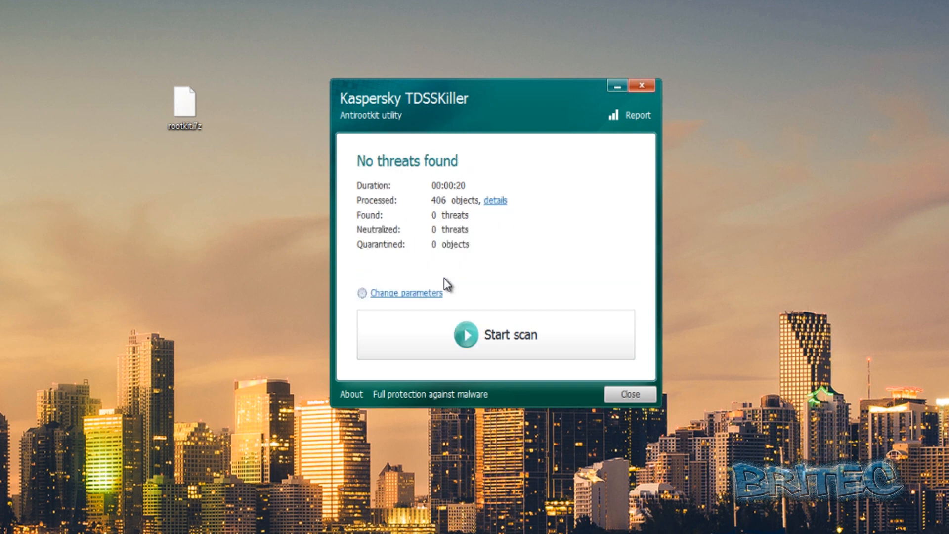
pyautogui.moveTo(500, 200)
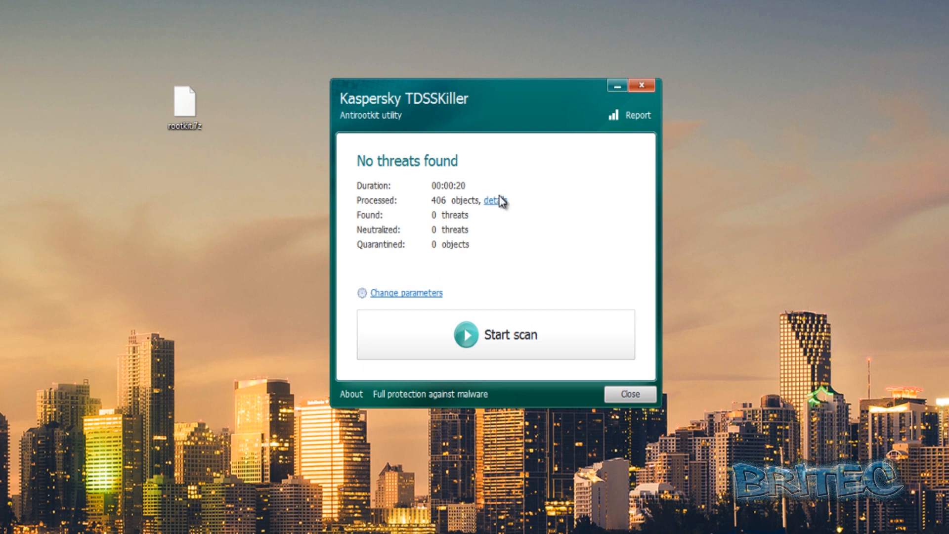
pyautogui.click(629, 394)
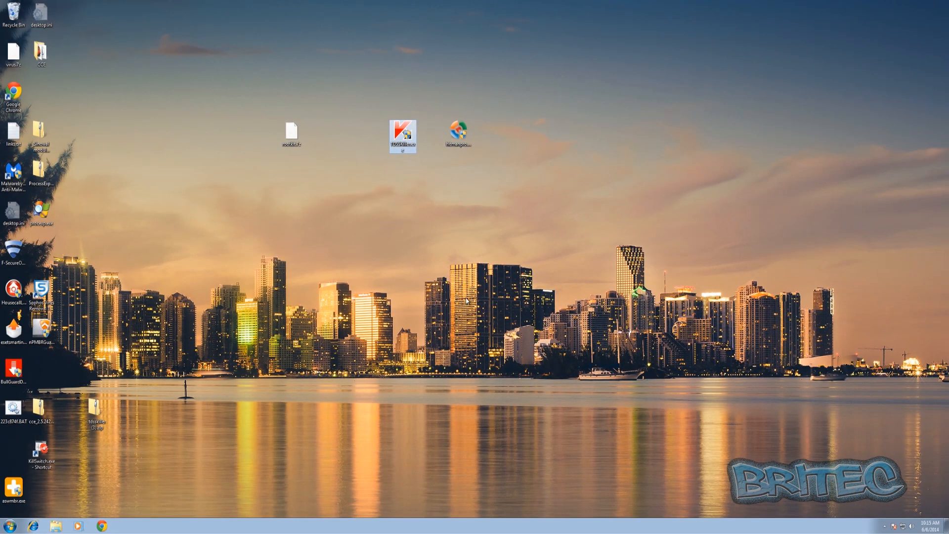
pyautogui.moveTo(504, 234)
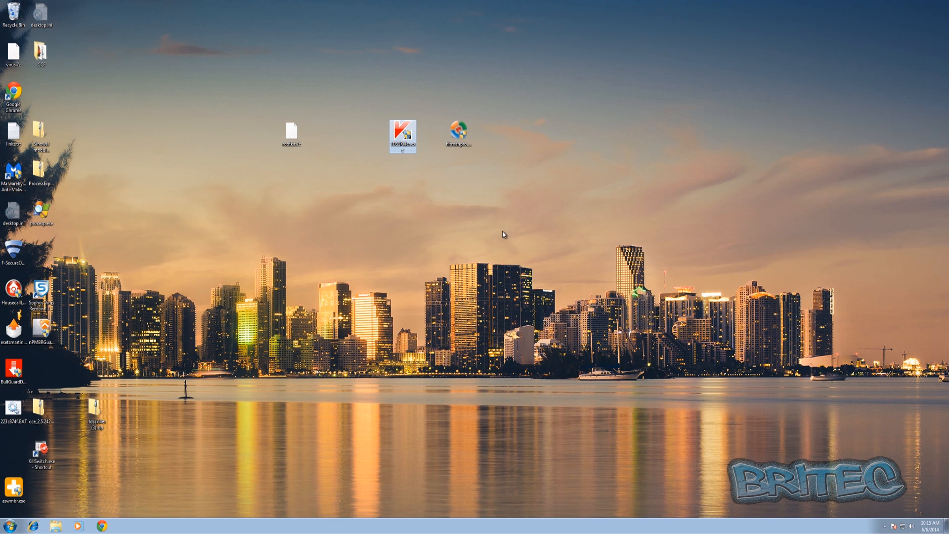
pyautogui.moveTo(502, 262)
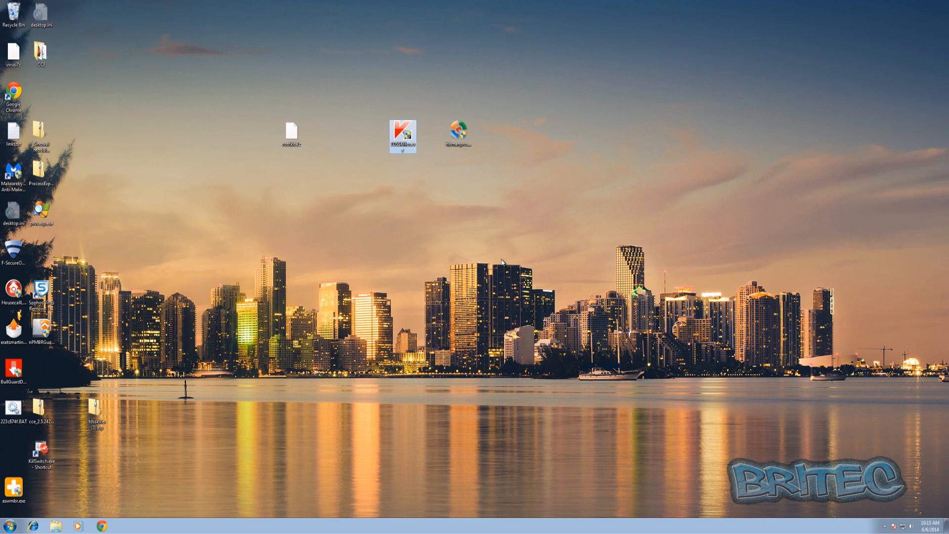